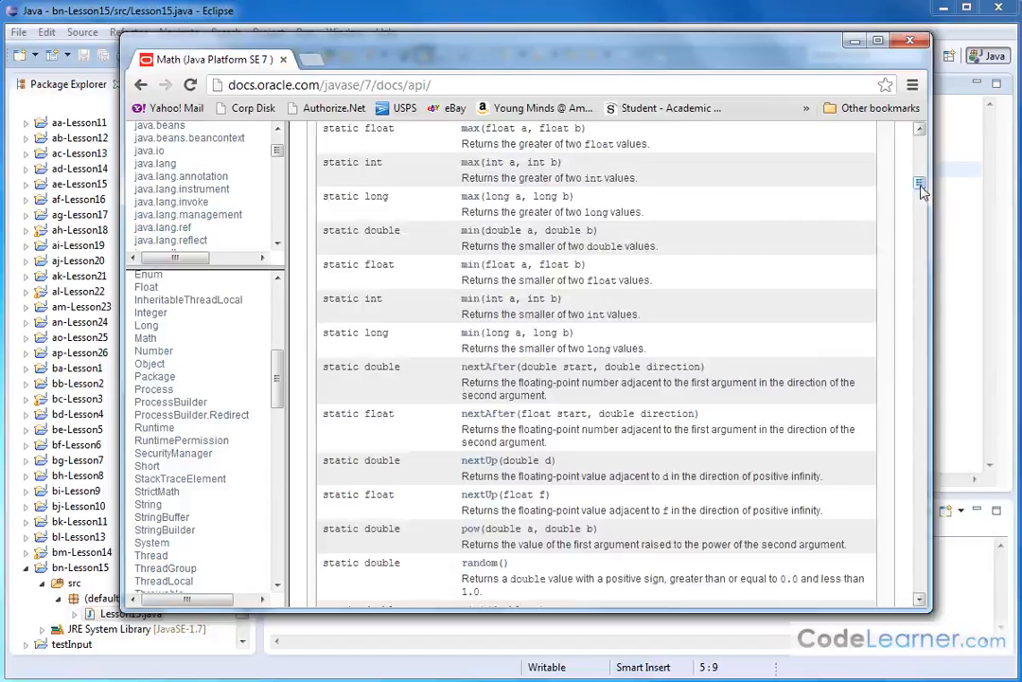
# Scroll the Math Javadoc method summary to the pow(double a, double b) entry
pyautogui.scroll(3)
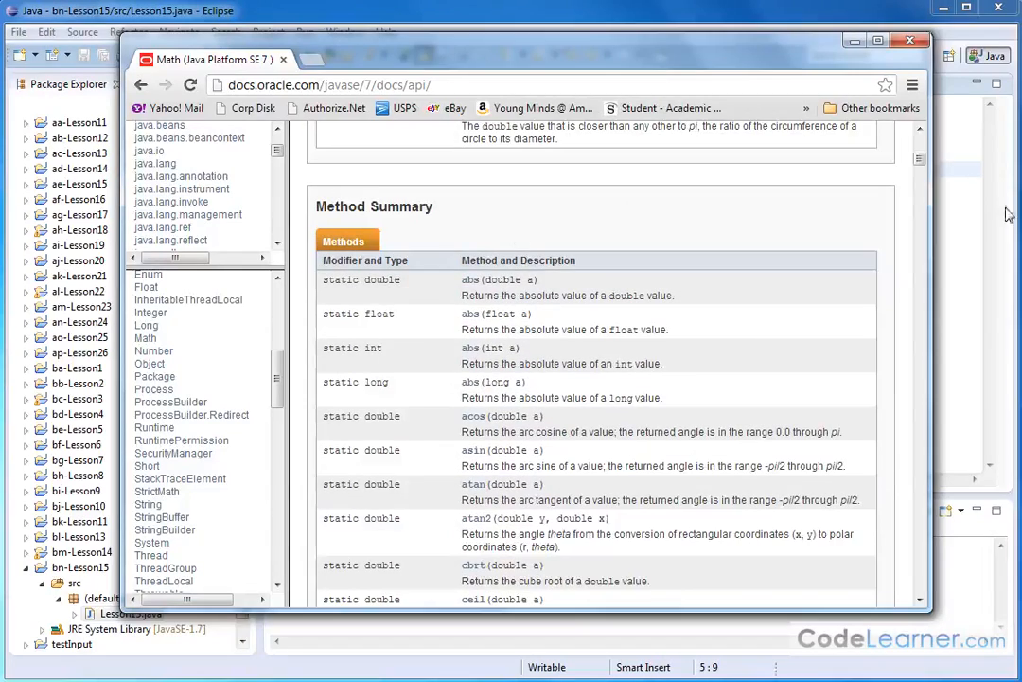
pyautogui.scroll(-3)
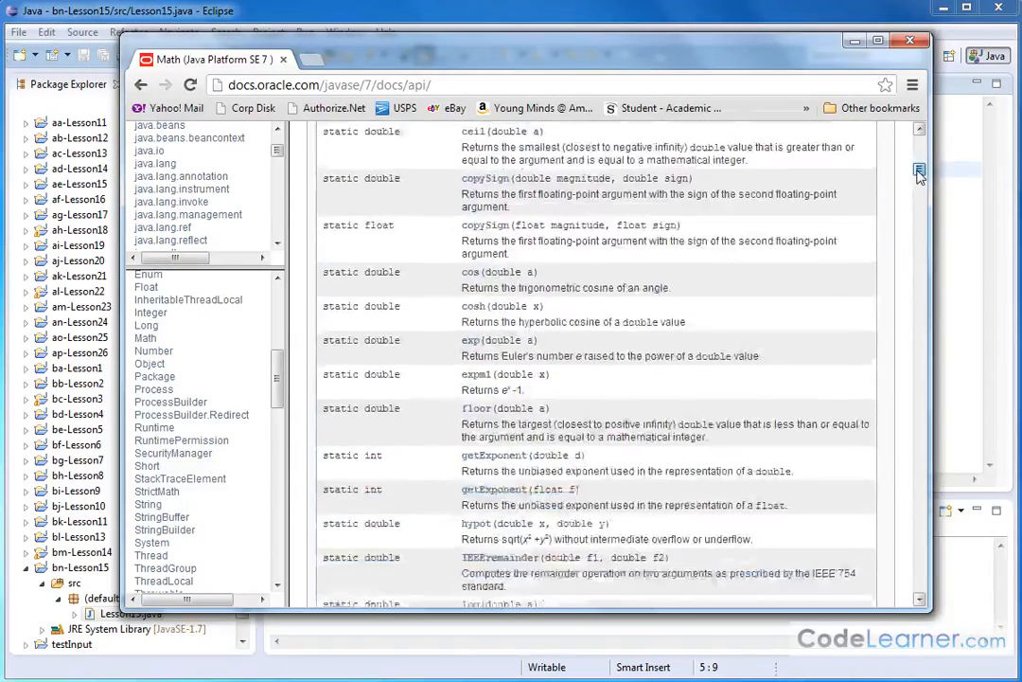
pyautogui.scroll(-3)
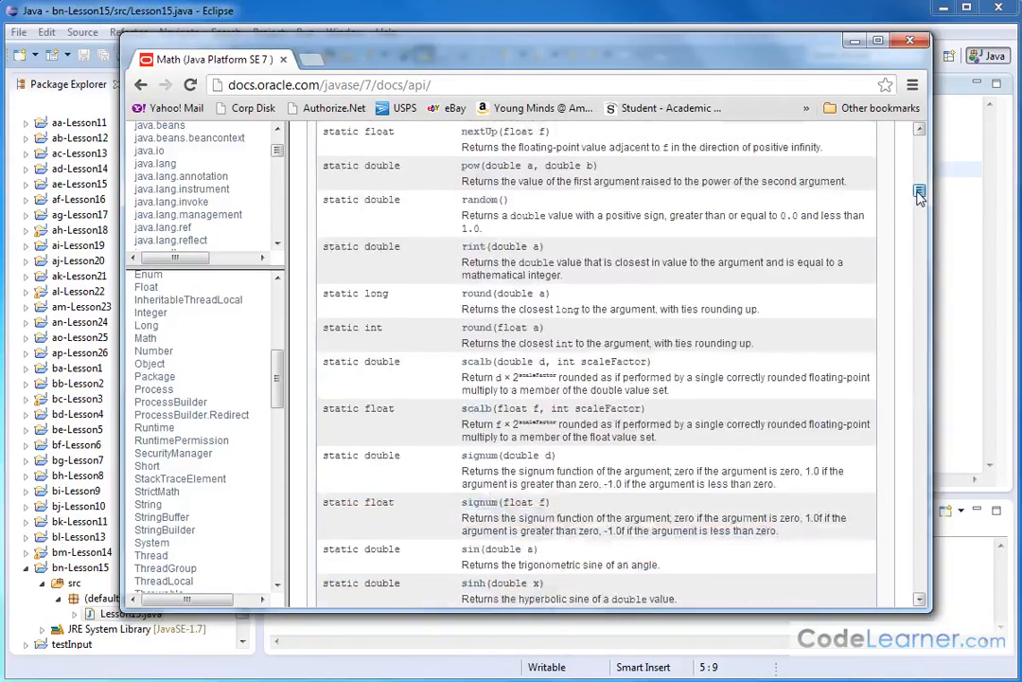
pyautogui.scroll(3)
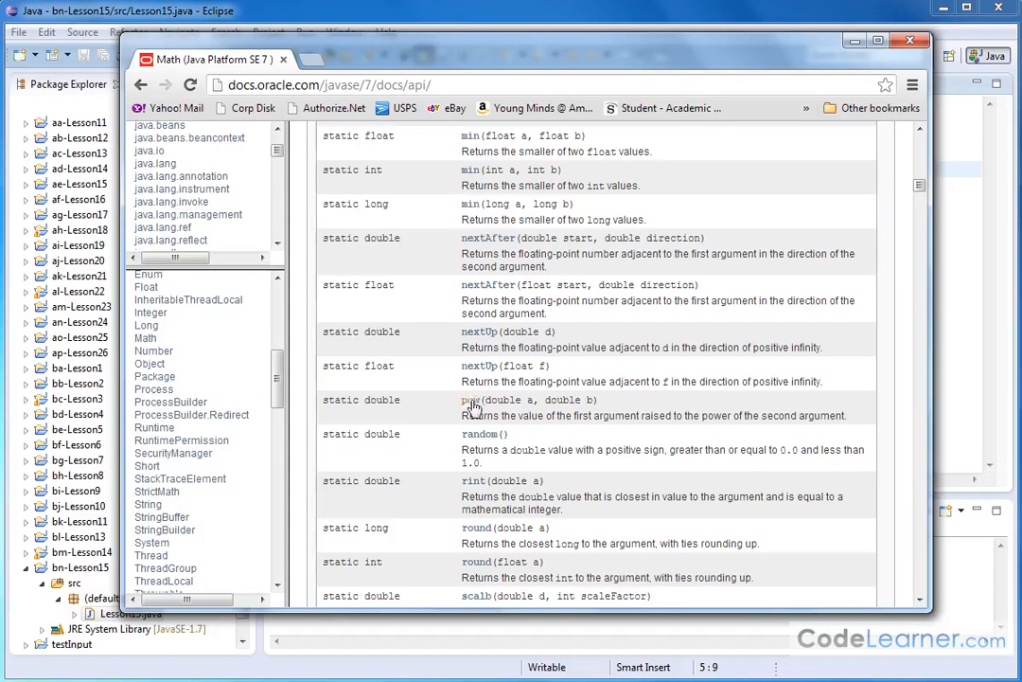
# Highlight pow's name and its second double parameter, then return to Eclipse
pyautogui.doubleClick(503, 397)
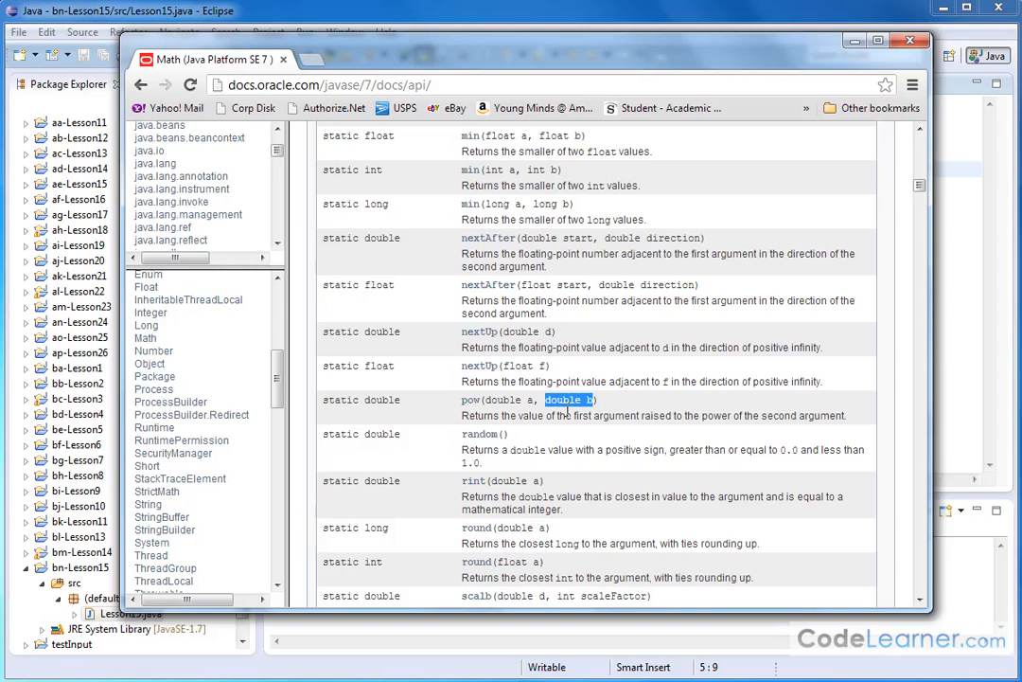
pyautogui.click(532, 398)
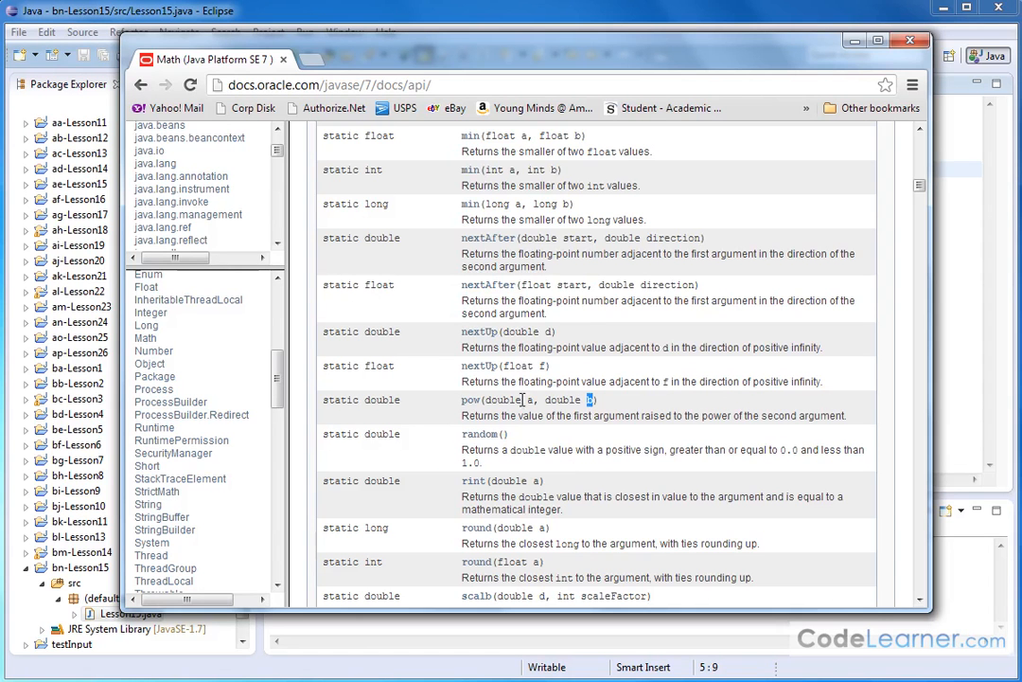
pyautogui.moveTo(587, 400)
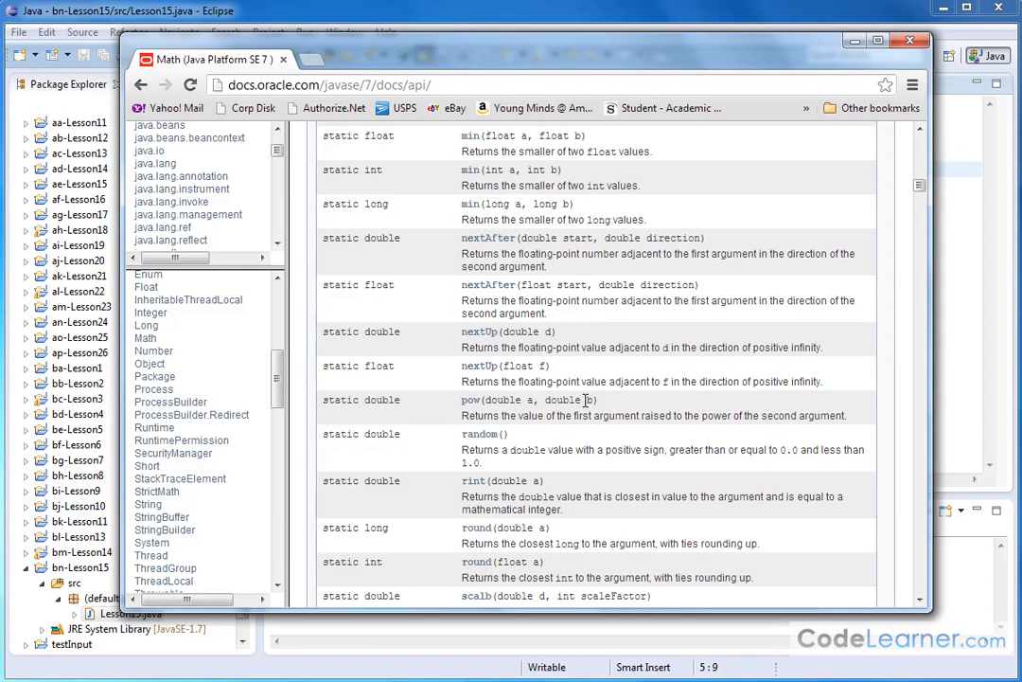
pyautogui.moveTo(511, 396)
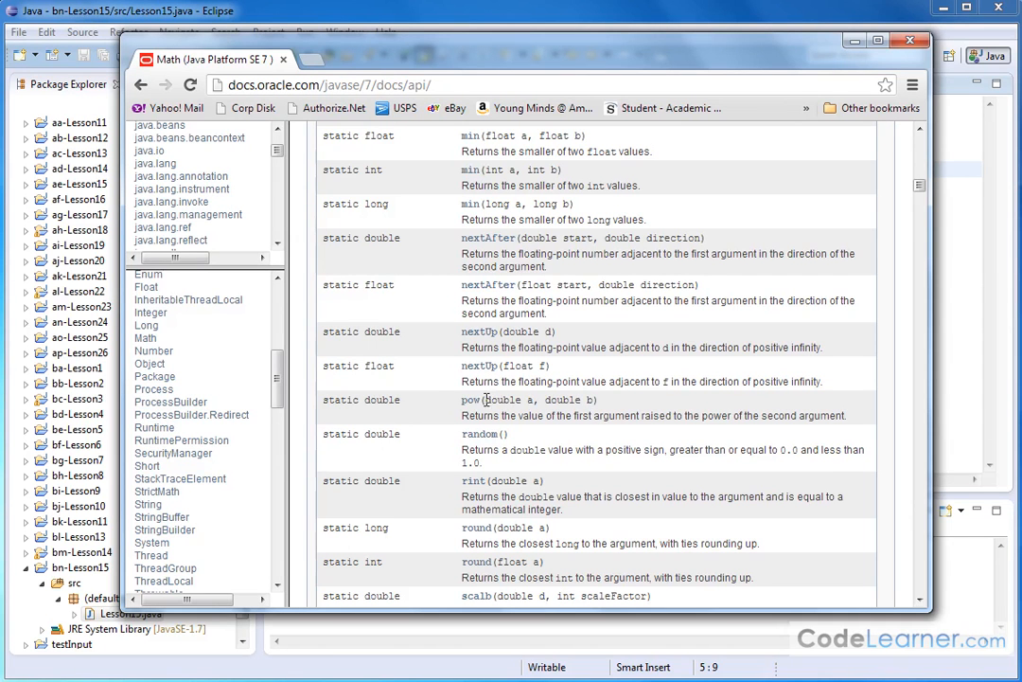
pyautogui.doubleClick(507, 398)
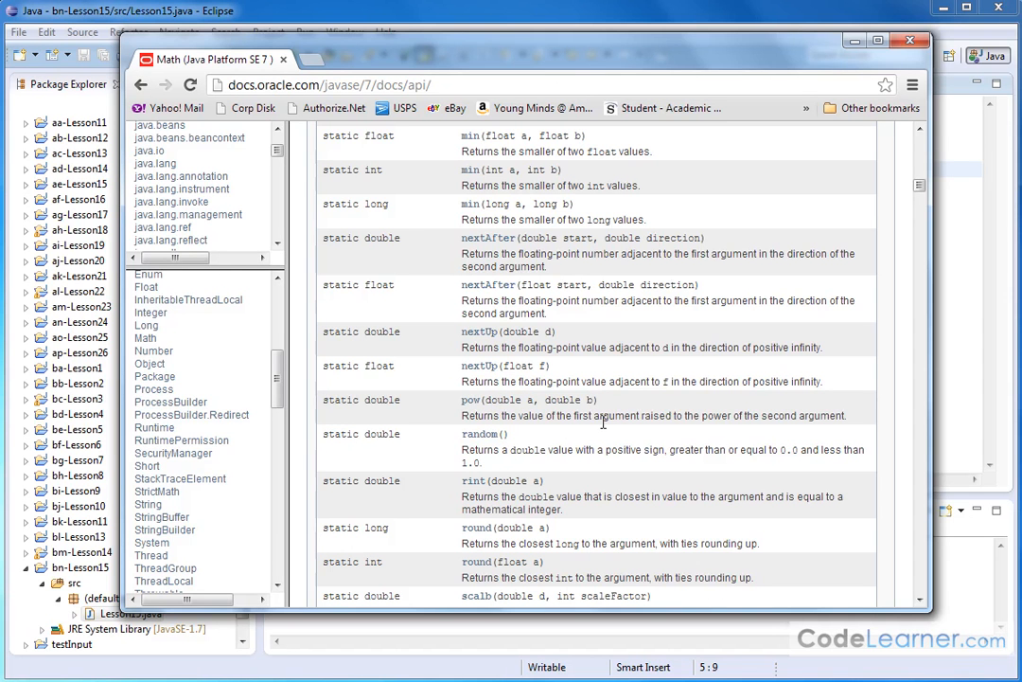
pyautogui.moveTo(764, 19)
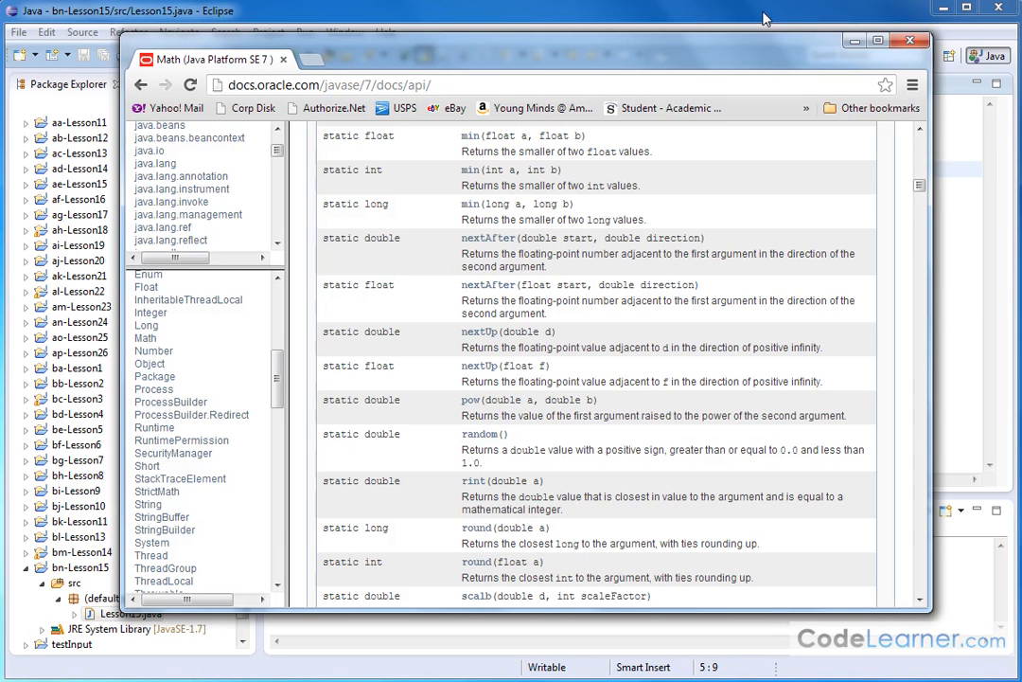
pyautogui.click(908, 40)
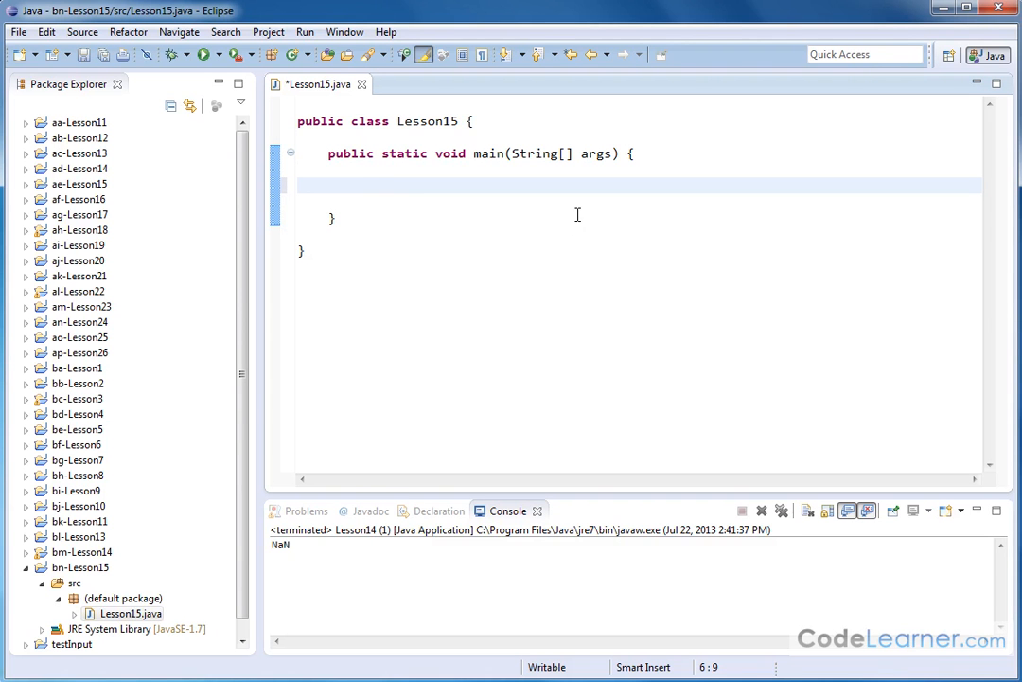
# Write System.out.println(Math.pow(arg0, arg1)) in main using content assist for pow
pyautogui.write('System')
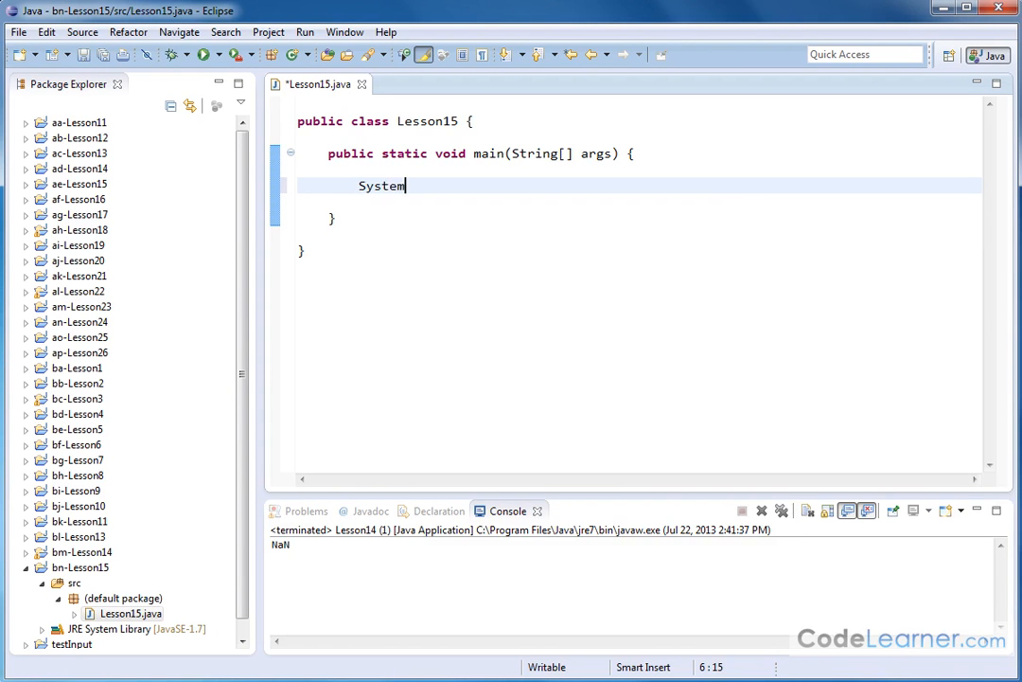
pyautogui.write('.out.println();')
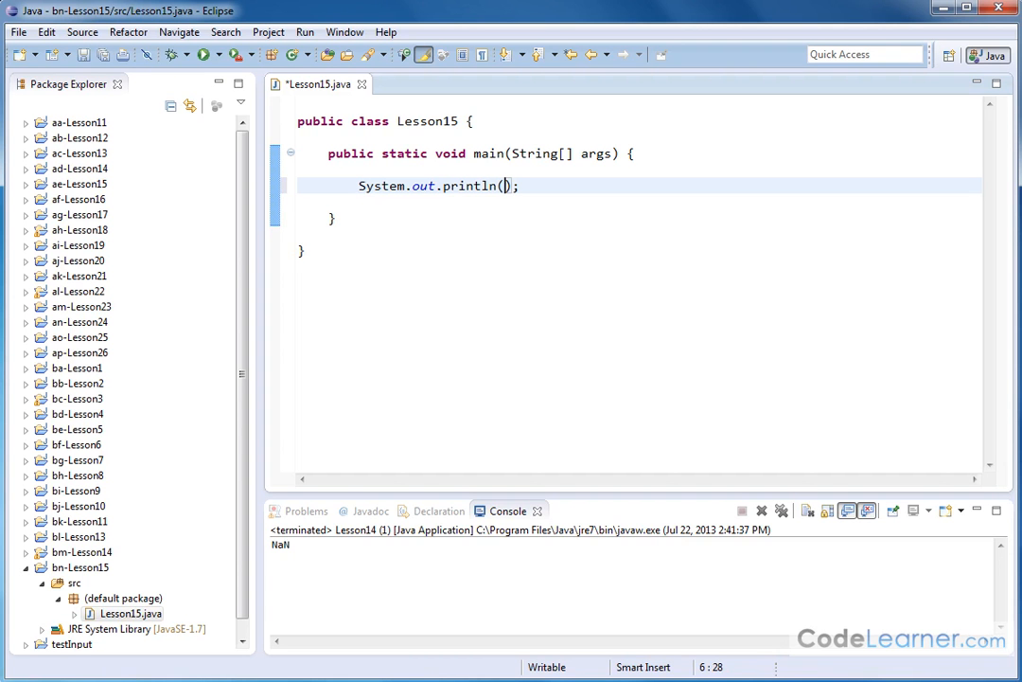
pyautogui.write('Ma')
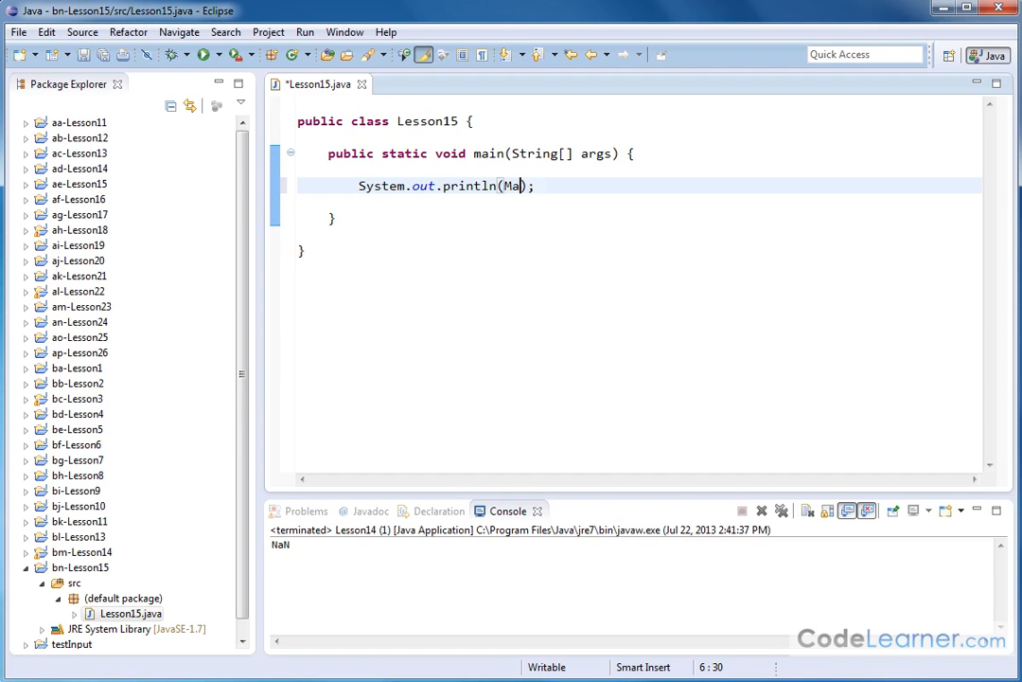
pyautogui.write('th')
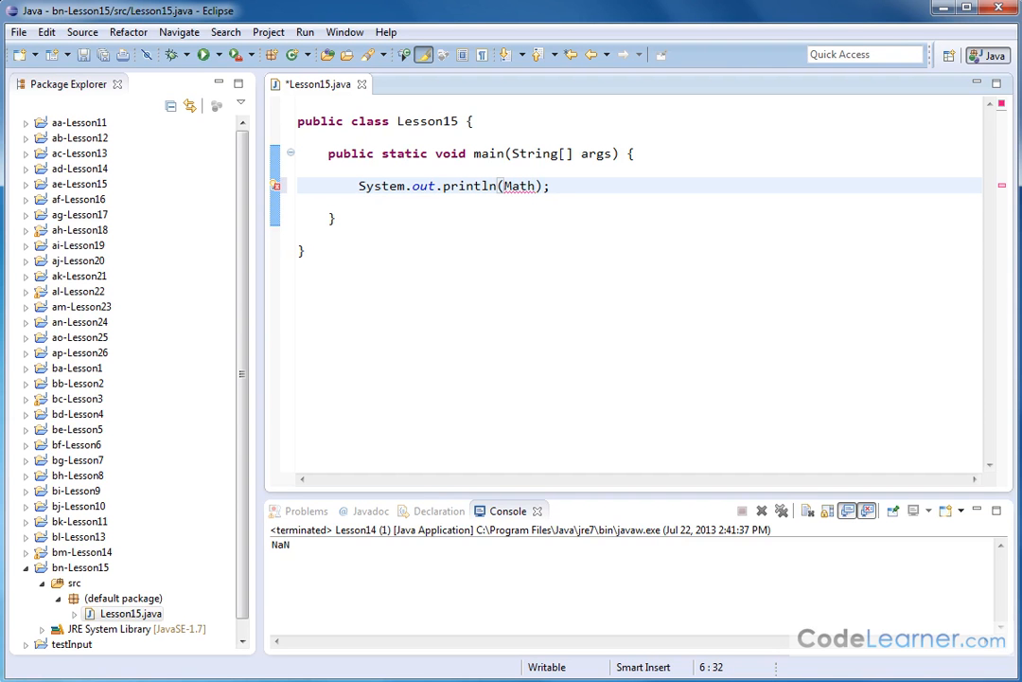
pyautogui.write('.')
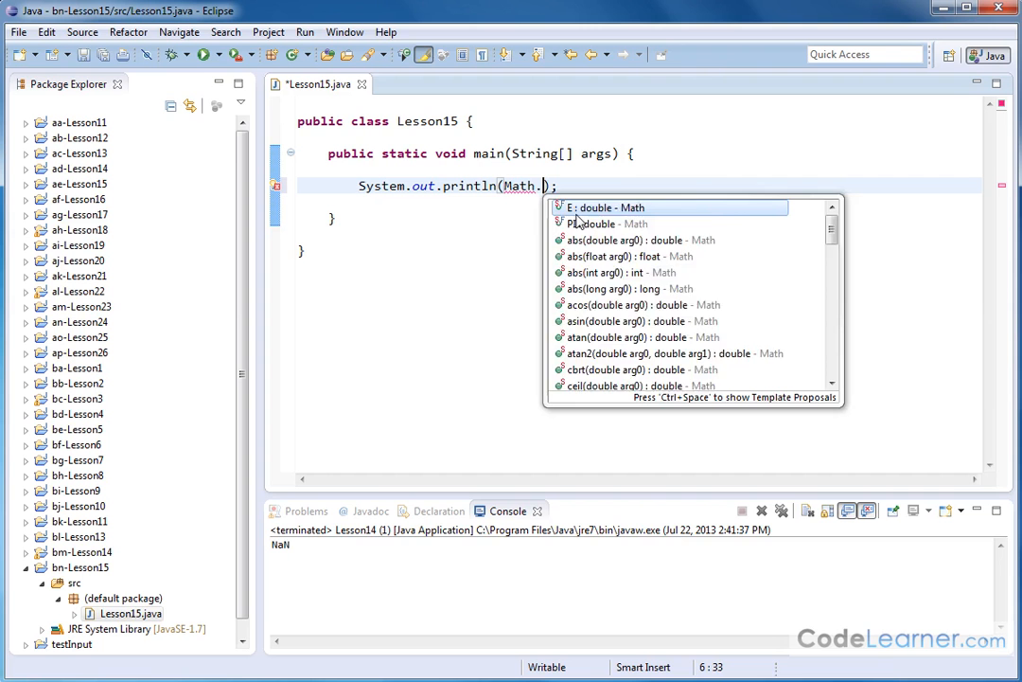
pyautogui.write('po')
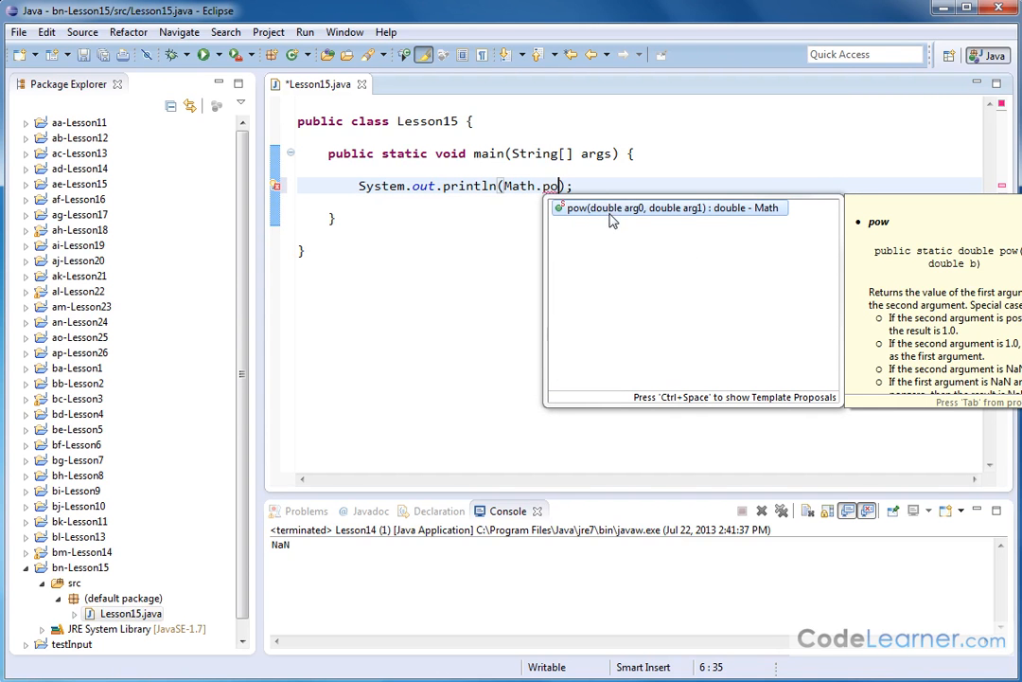
pyautogui.write('w')
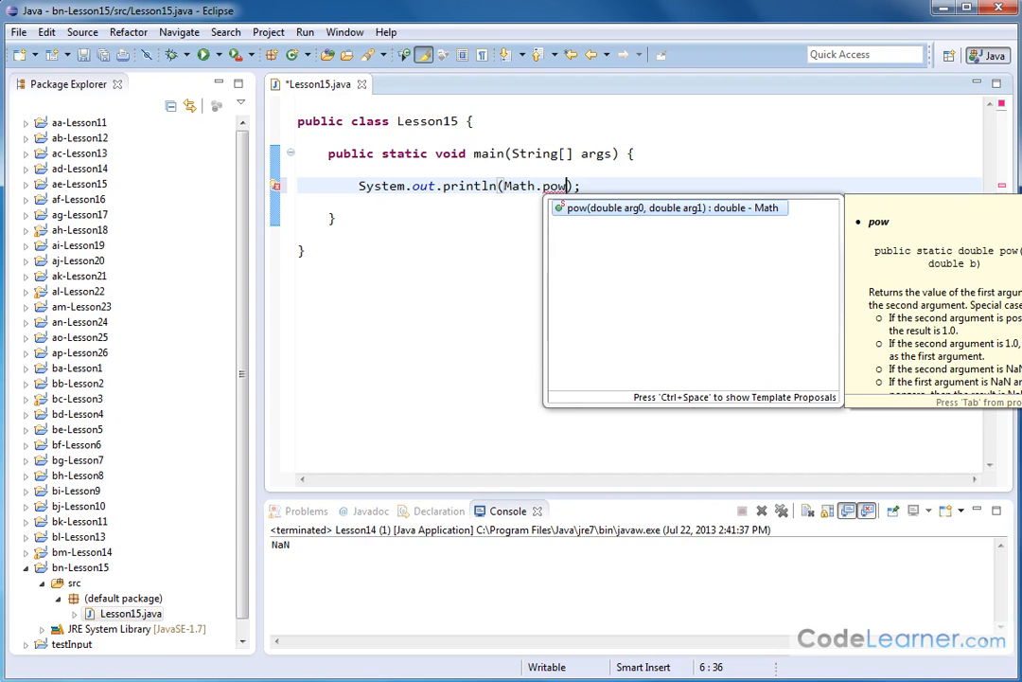
pyautogui.click(670, 206)
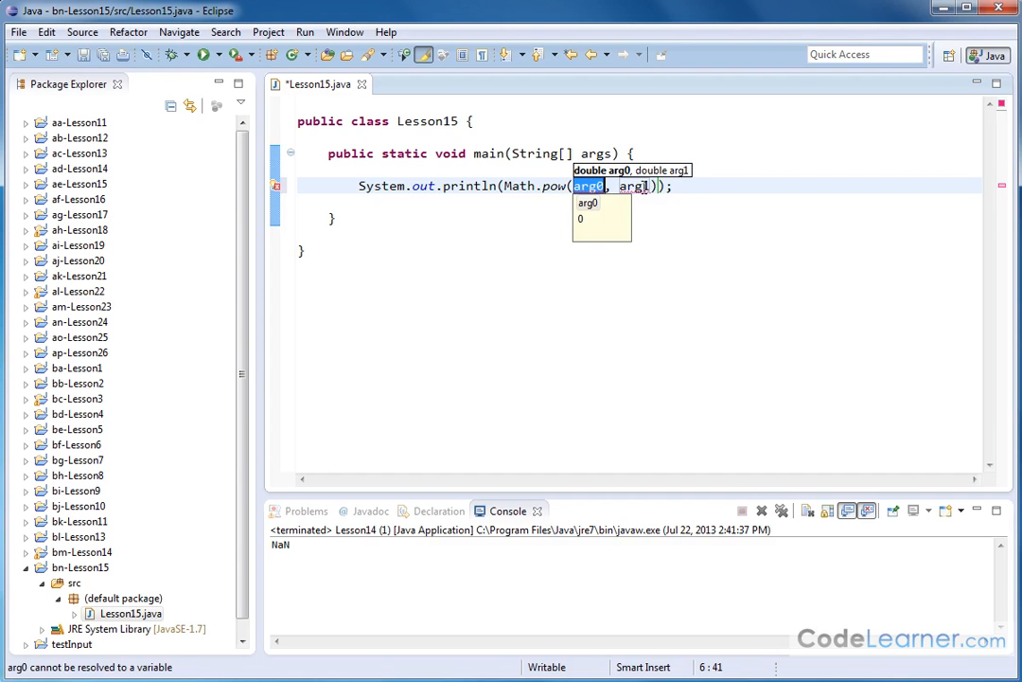
pyautogui.moveTo(546, 186)
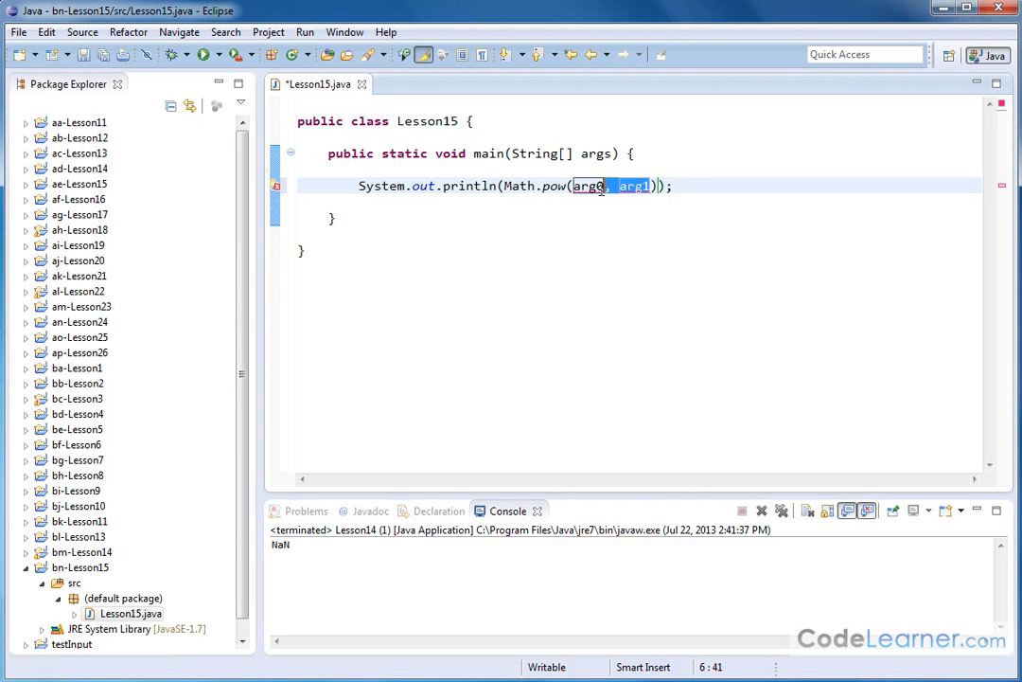
# Replace the placeholder arguments so the call reads Math.pow(3,2) and run it
pyautogui.press('Delete')
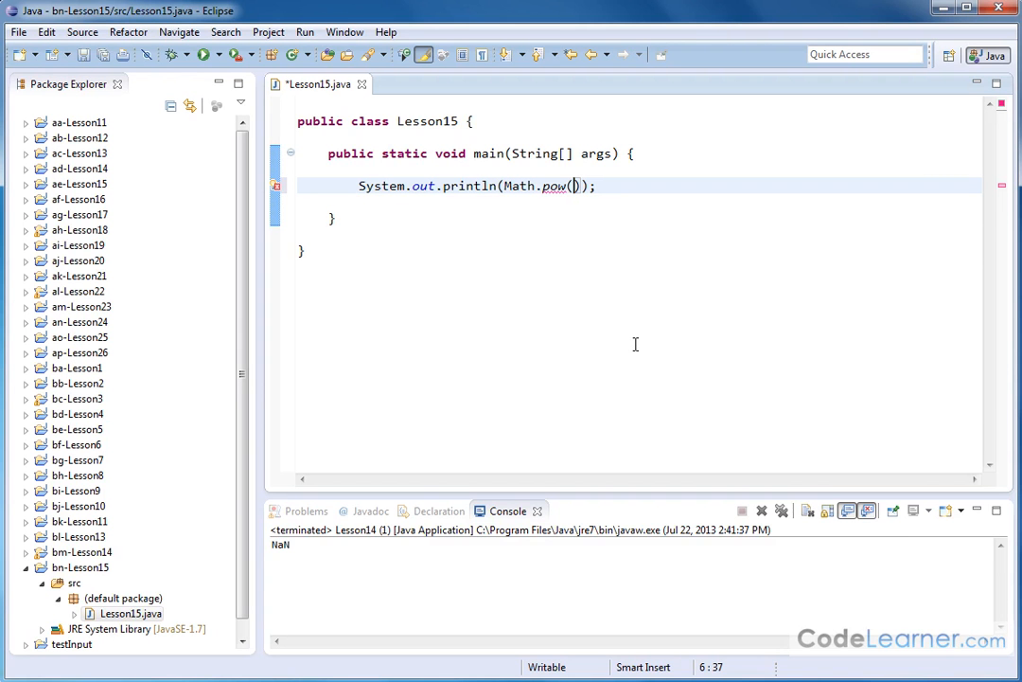
pyautogui.write('3')
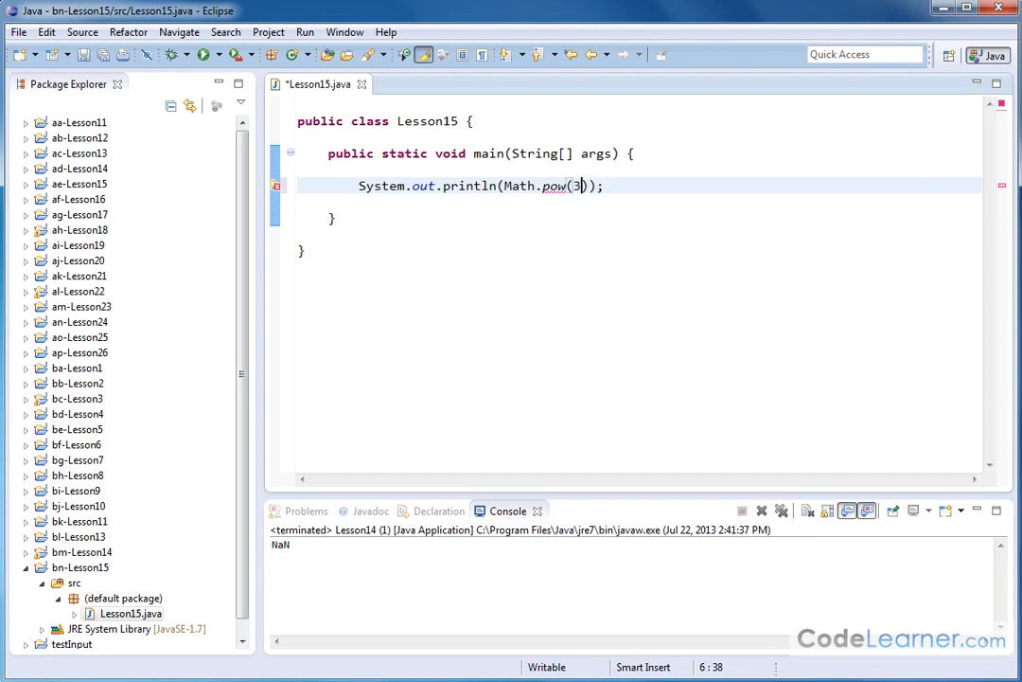
pyautogui.write(',')
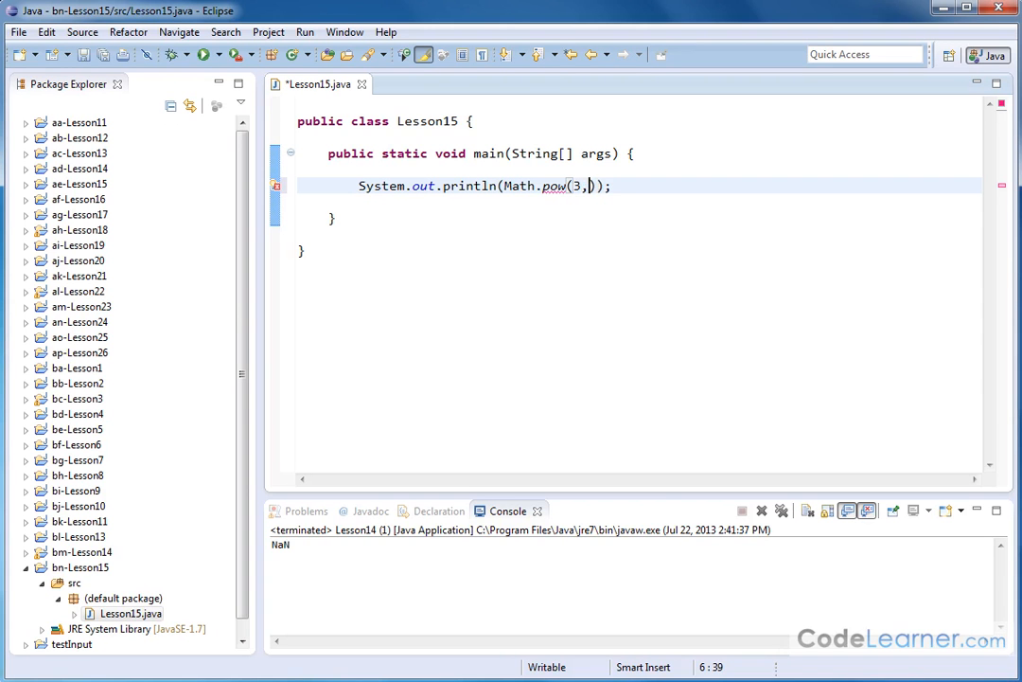
pyautogui.write('2')
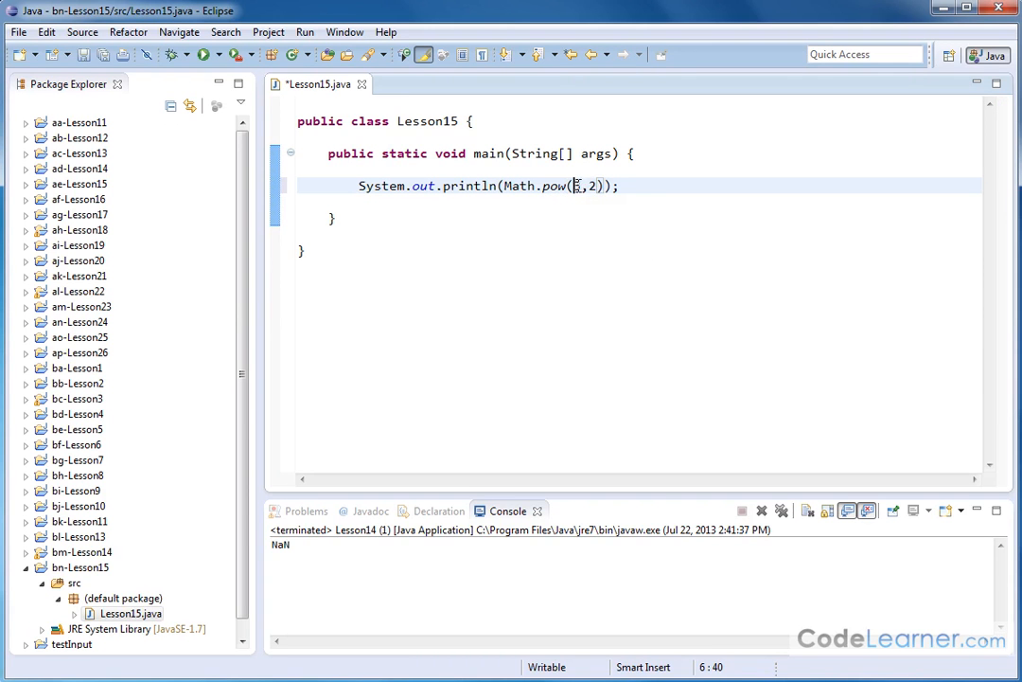
pyautogui.write('3')
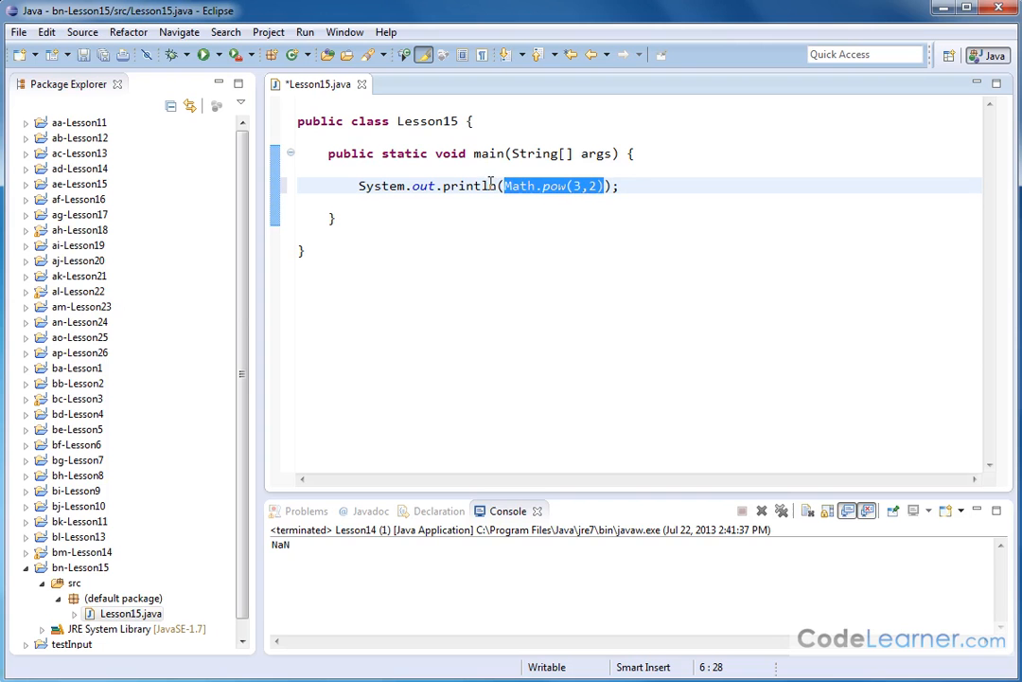
pyautogui.click(598, 322)
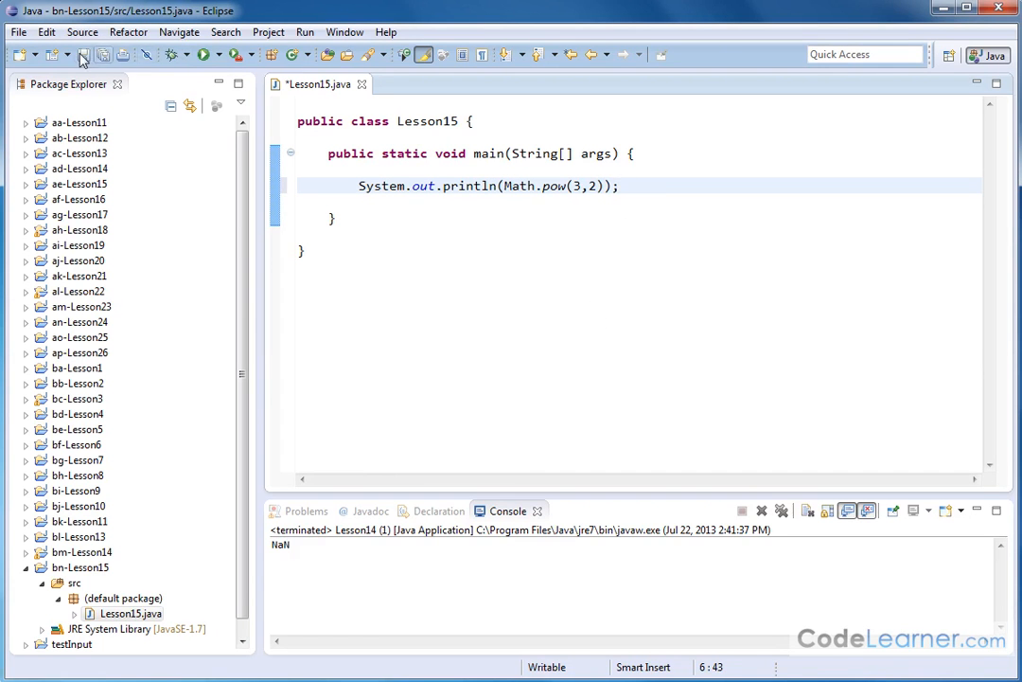
pyautogui.click(204, 53)
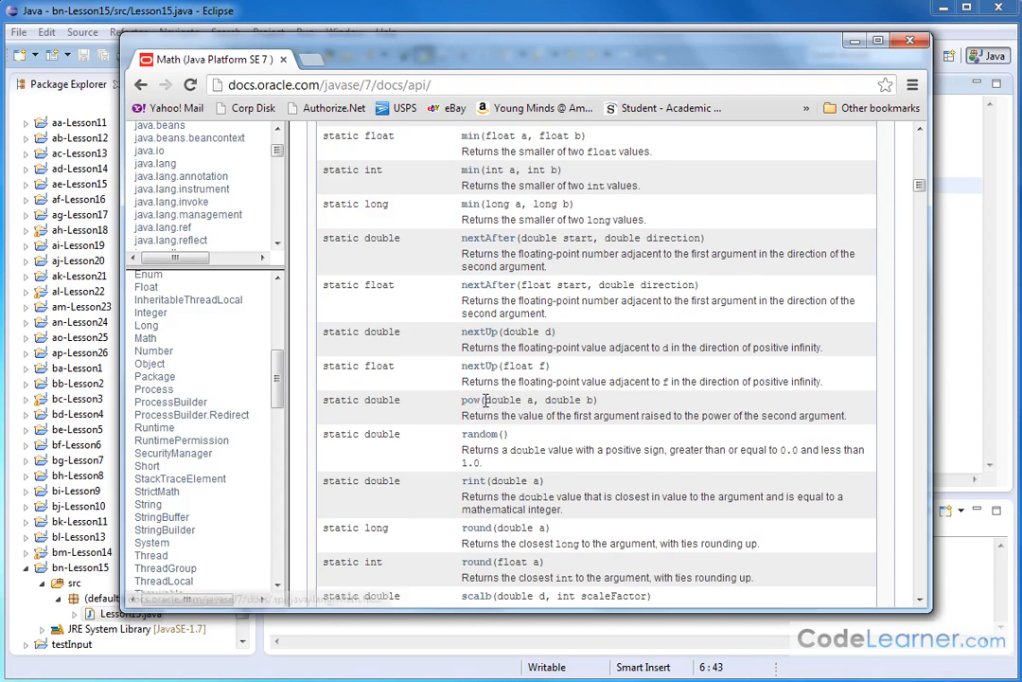
# Highlight the pow(double a, double b) entry in Chrome's Math Javadoc
pyautogui.doubleClick(508, 400)
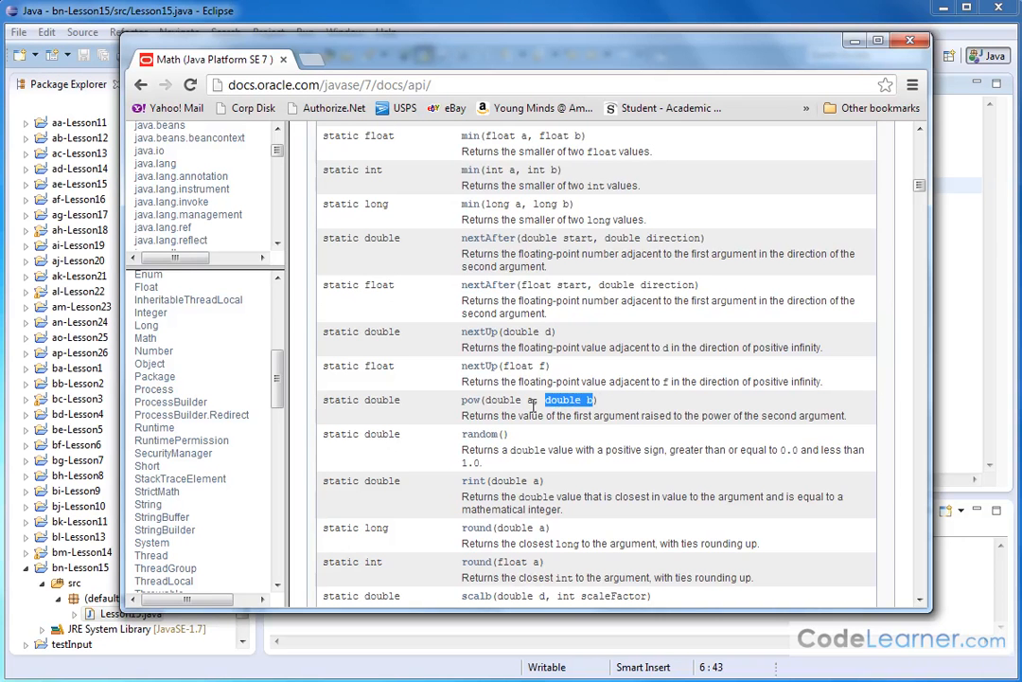
pyautogui.moveTo(413, 405)
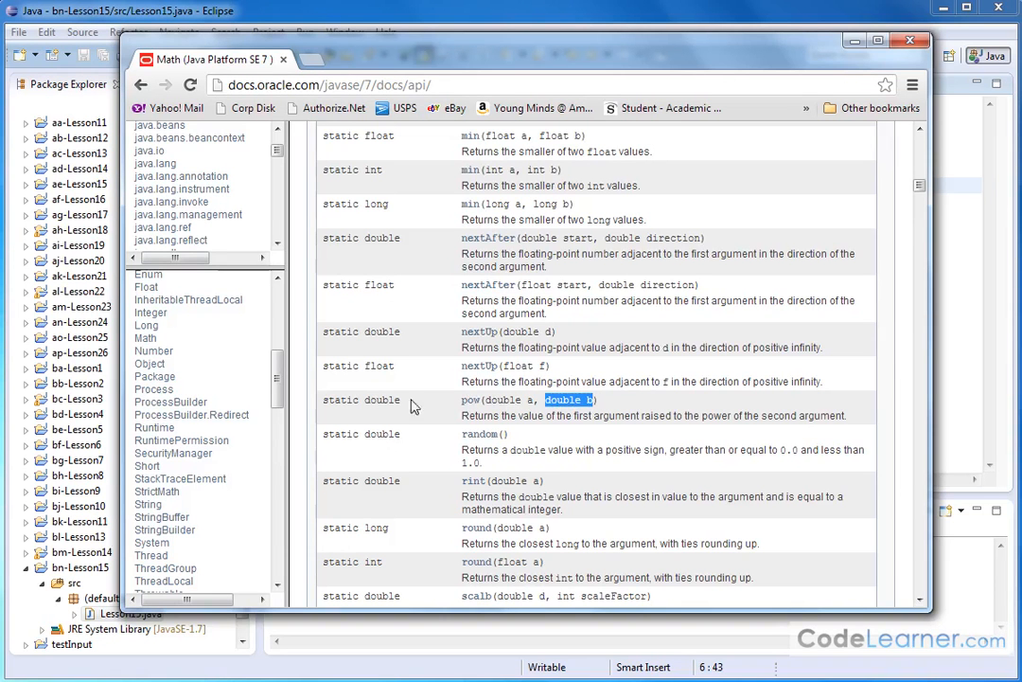
pyautogui.moveTo(352, 402)
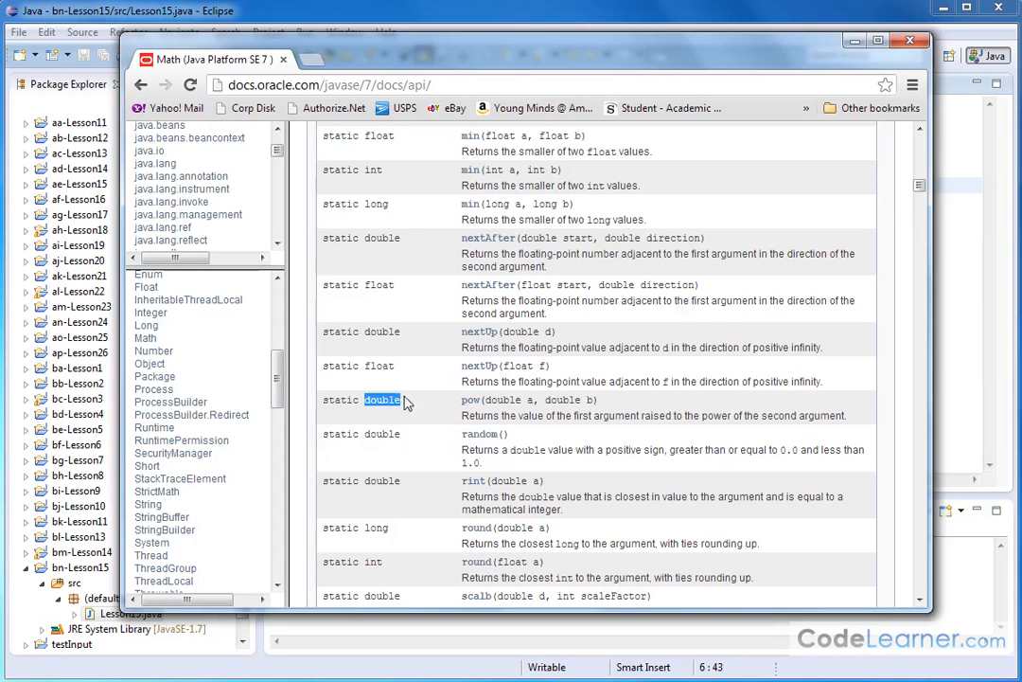
pyautogui.moveTo(381, 301)
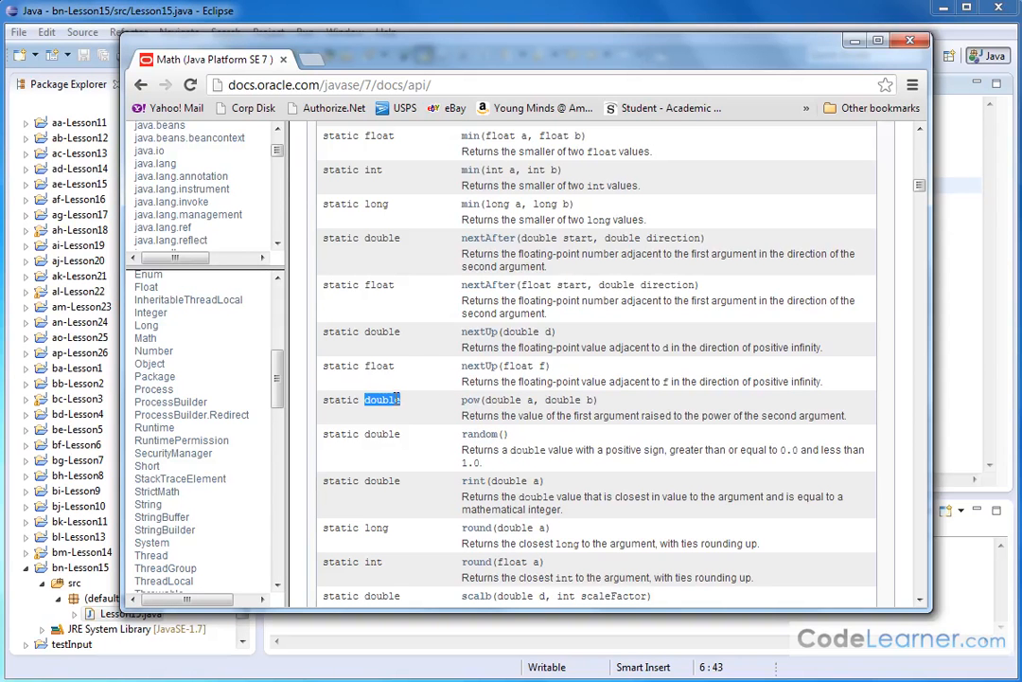
pyautogui.moveTo(419, 388)
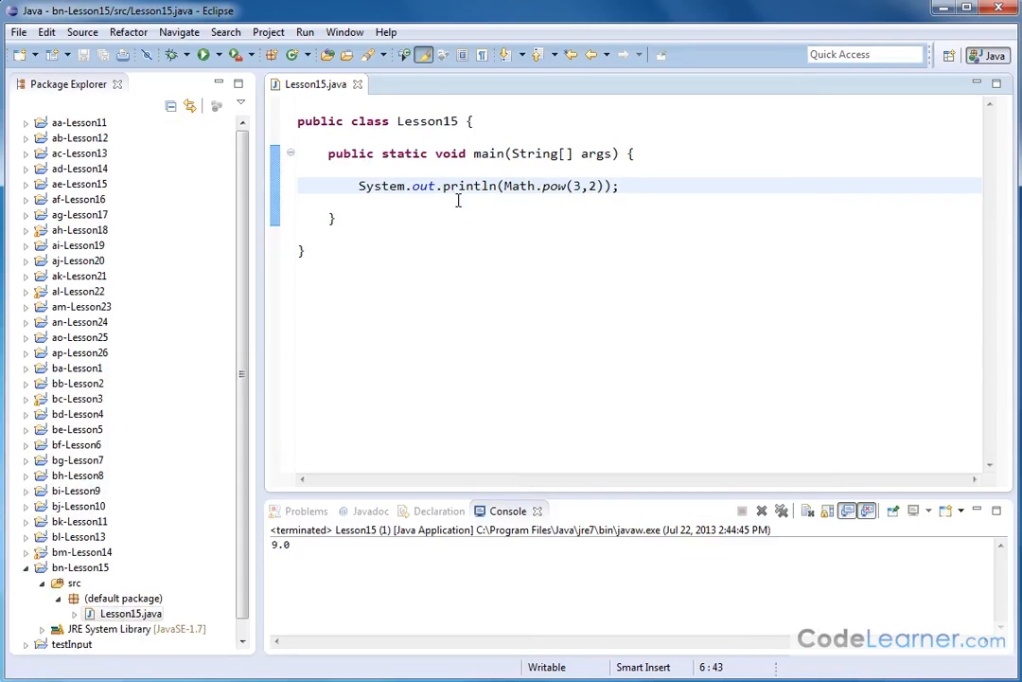
# Return to Lesson15.java in Eclipse, where Math.pow(3,2) printed 9.0
pyautogui.doubleClick(281, 543)
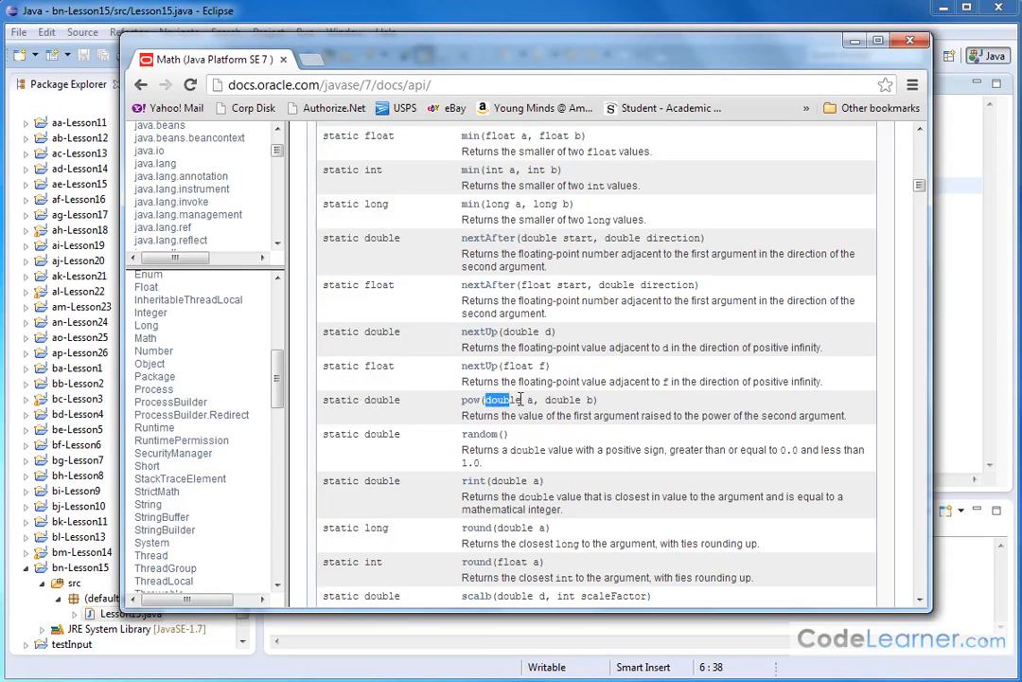
# Highlight the first double parameter type in pow's signature in Chrome
pyautogui.doubleClick(564, 398)
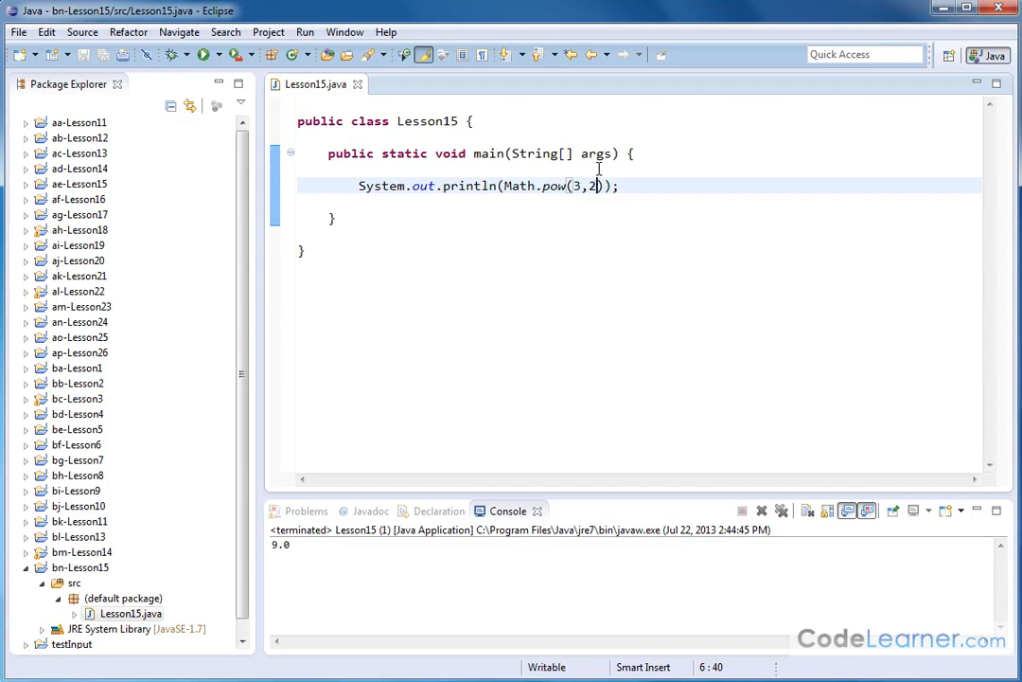
pyautogui.moveTo(572, 174)
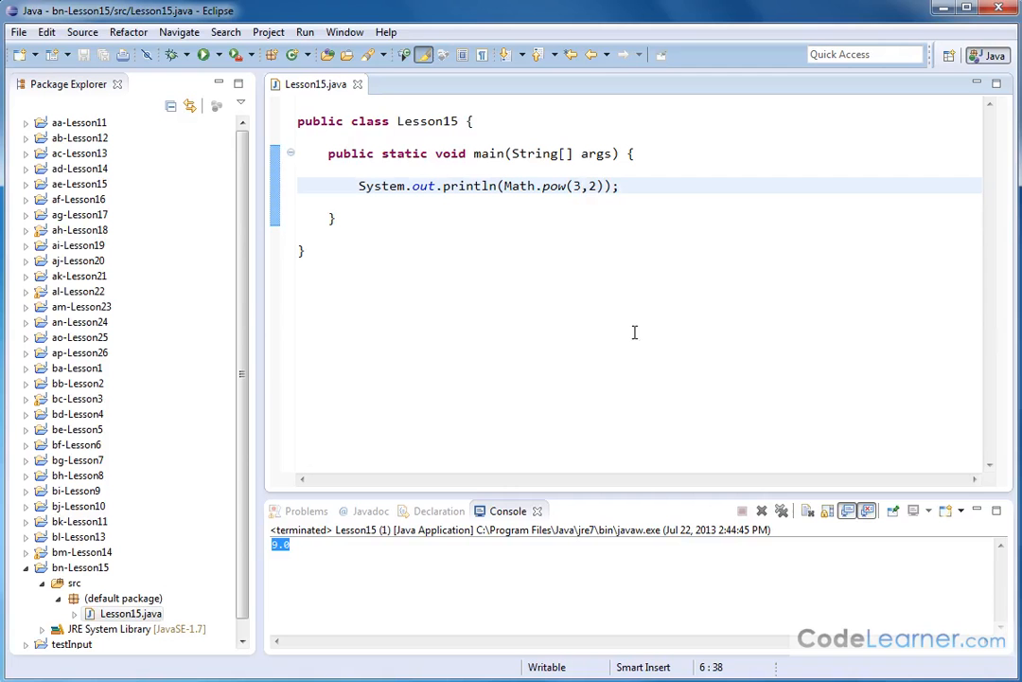
# Change the call to Math.pow(3.0,2.0) and run it
pyautogui.write('.0,2.0')
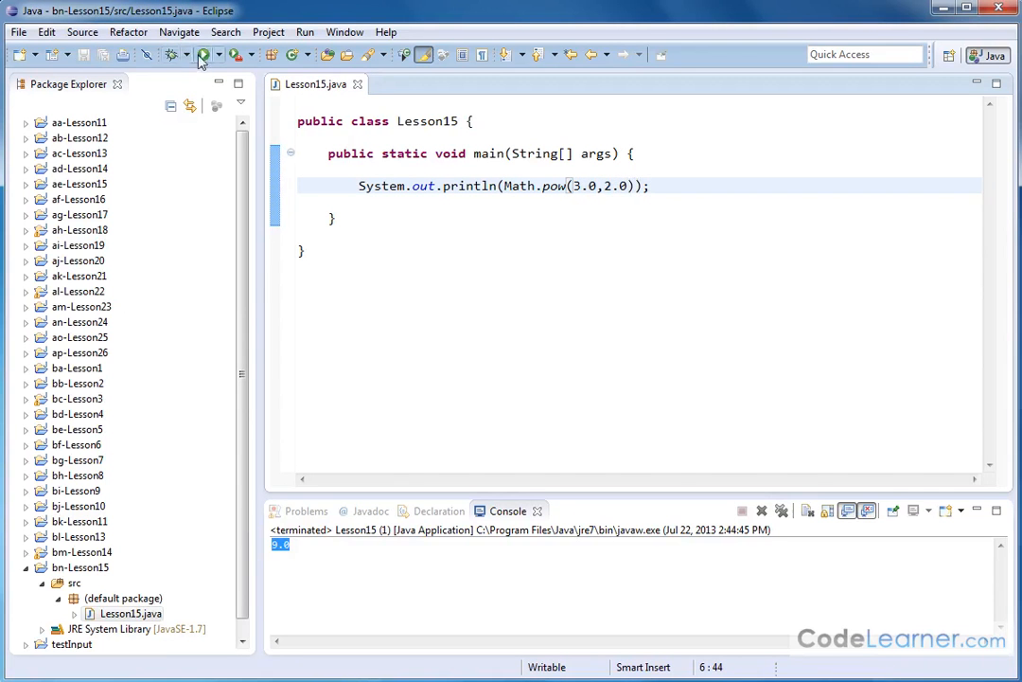
pyautogui.click(205, 53)
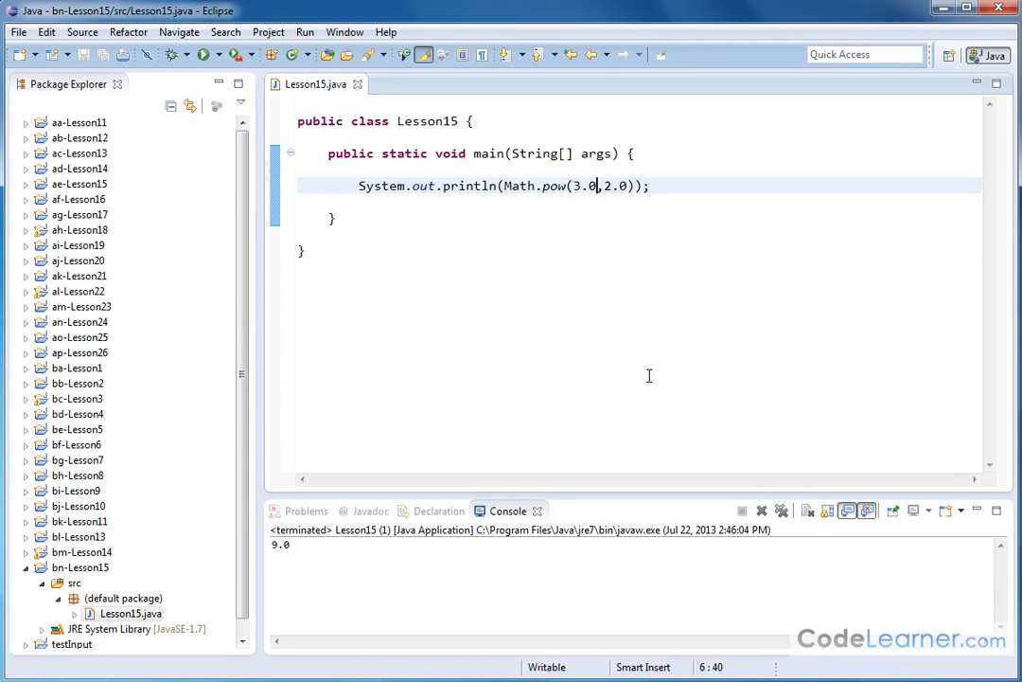
# Change the call to Math.pow(3.25,2.87) and run it, printing 29.451352651979263
pyautogui.write('25')
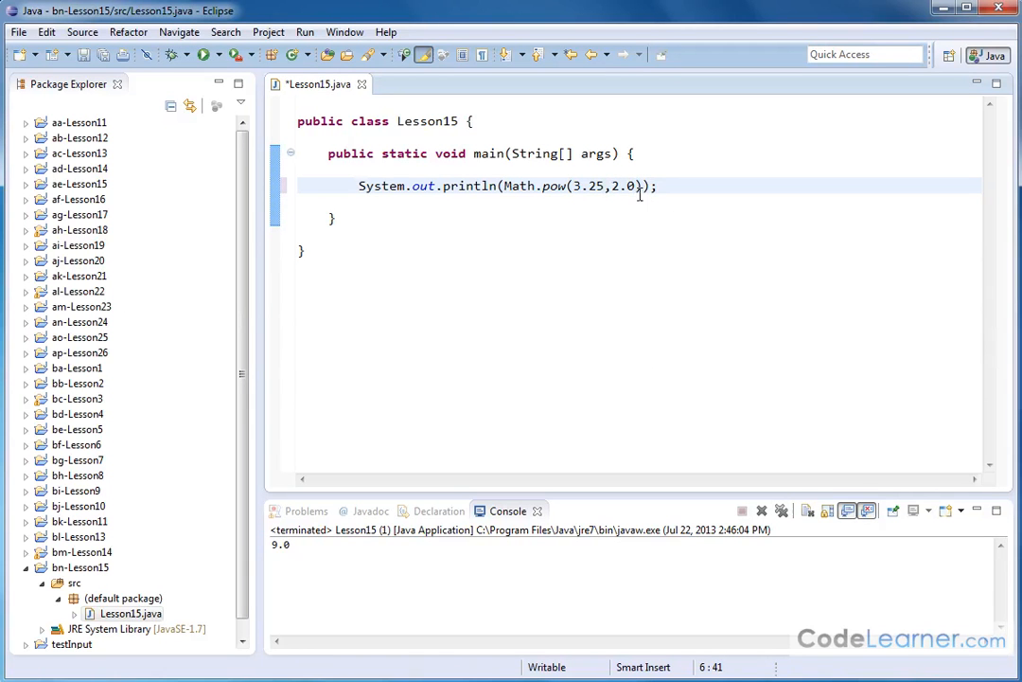
pyautogui.write('8')
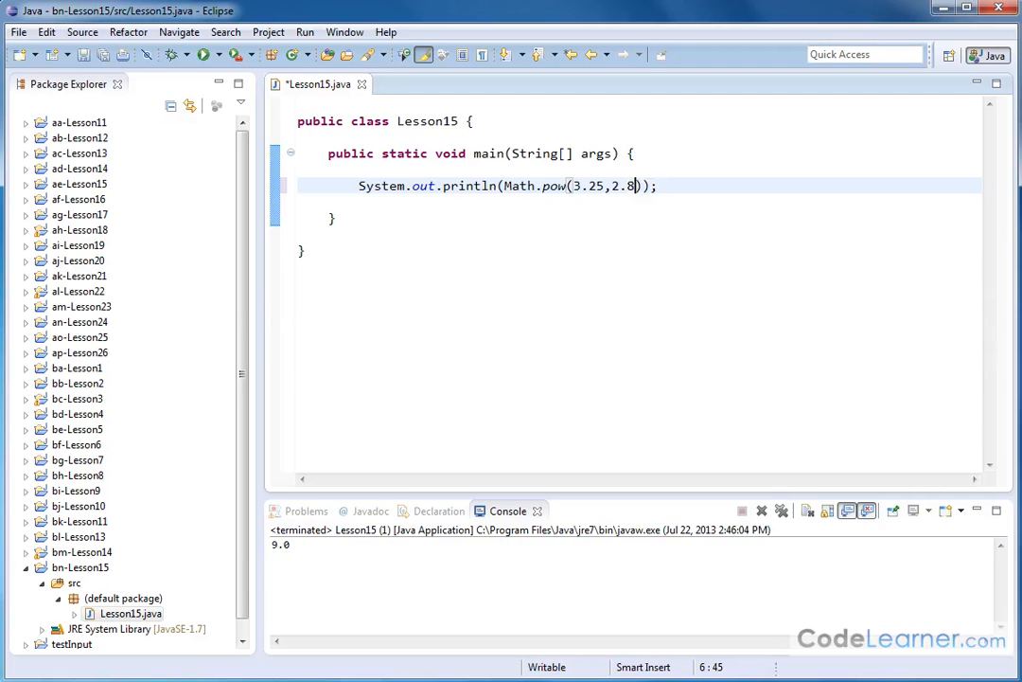
pyautogui.write('7')
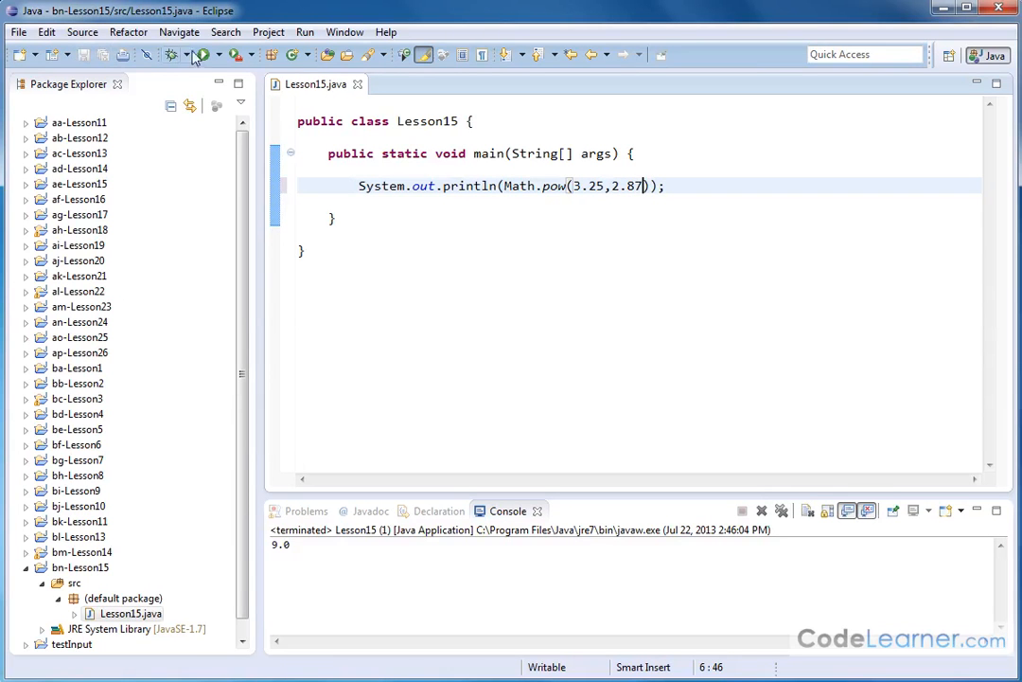
pyautogui.click(201, 53)
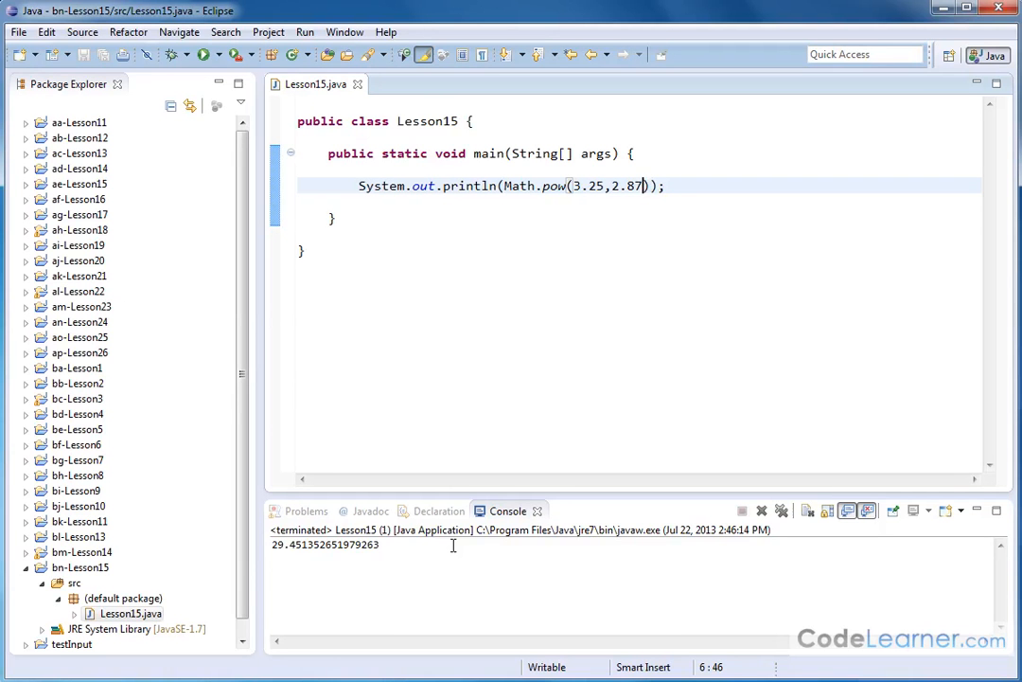
pyautogui.moveTo(481, 386)
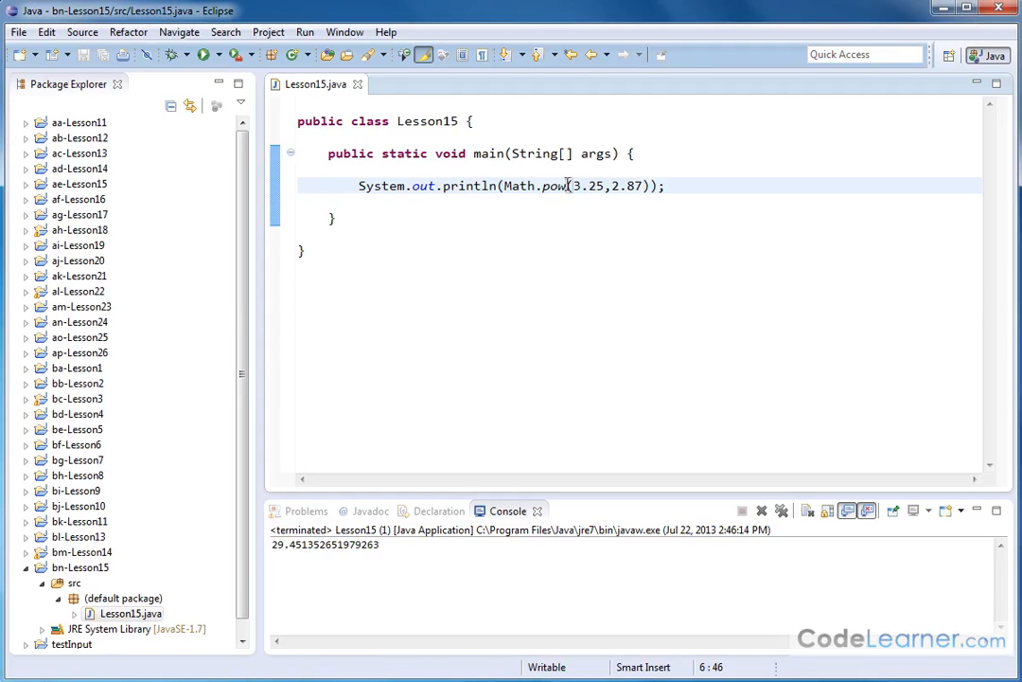
pyautogui.doubleClick(587, 185)
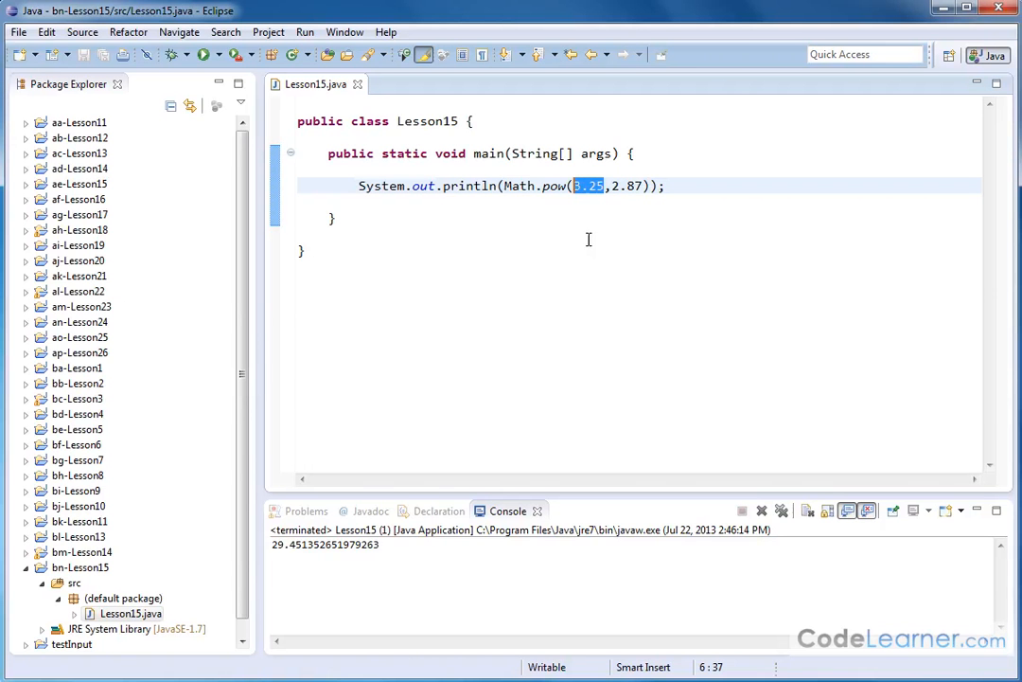
pyautogui.moveTo(617, 301)
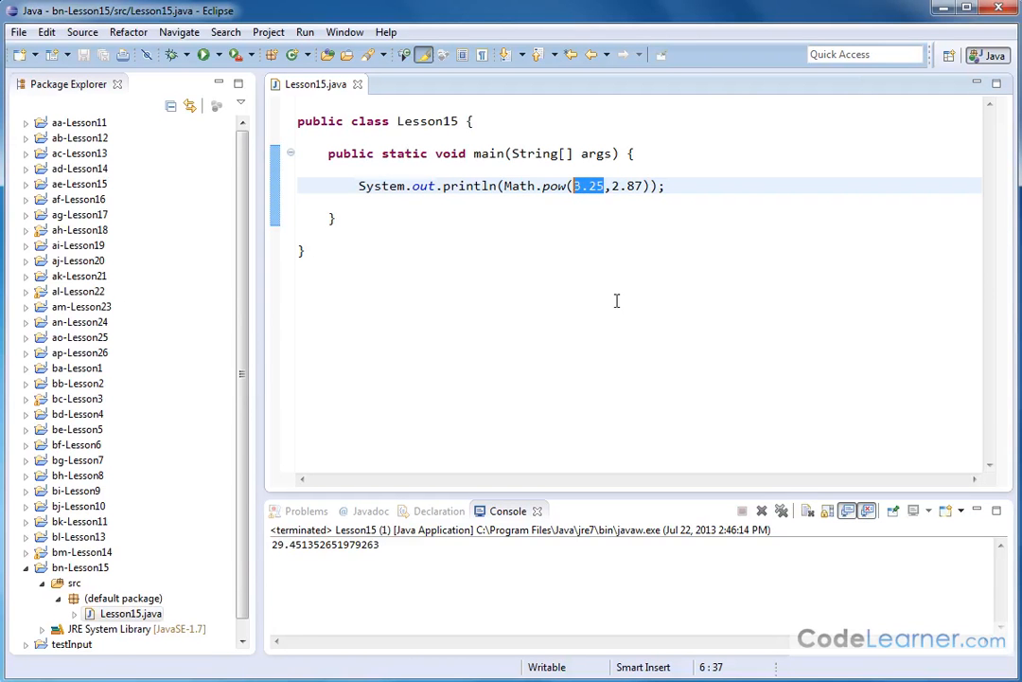
pyautogui.moveTo(625, 276)
pyautogui.write('7')
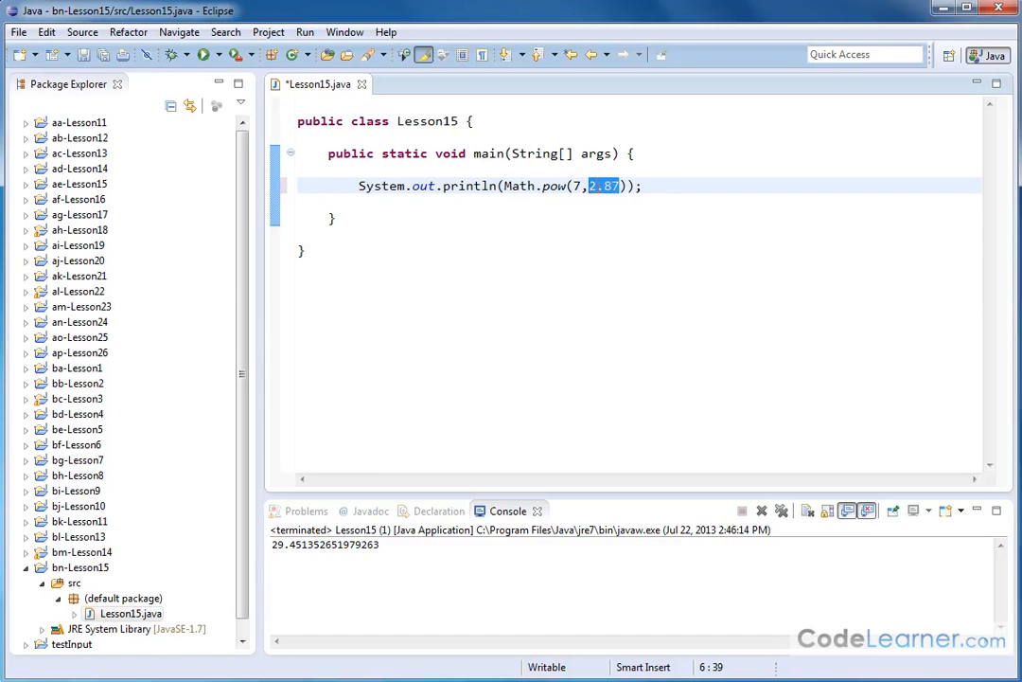
# Run Math.pow(7,2) to print 49.0, then Math.pow(7,5) to print 16807.0
pyautogui.write('2')
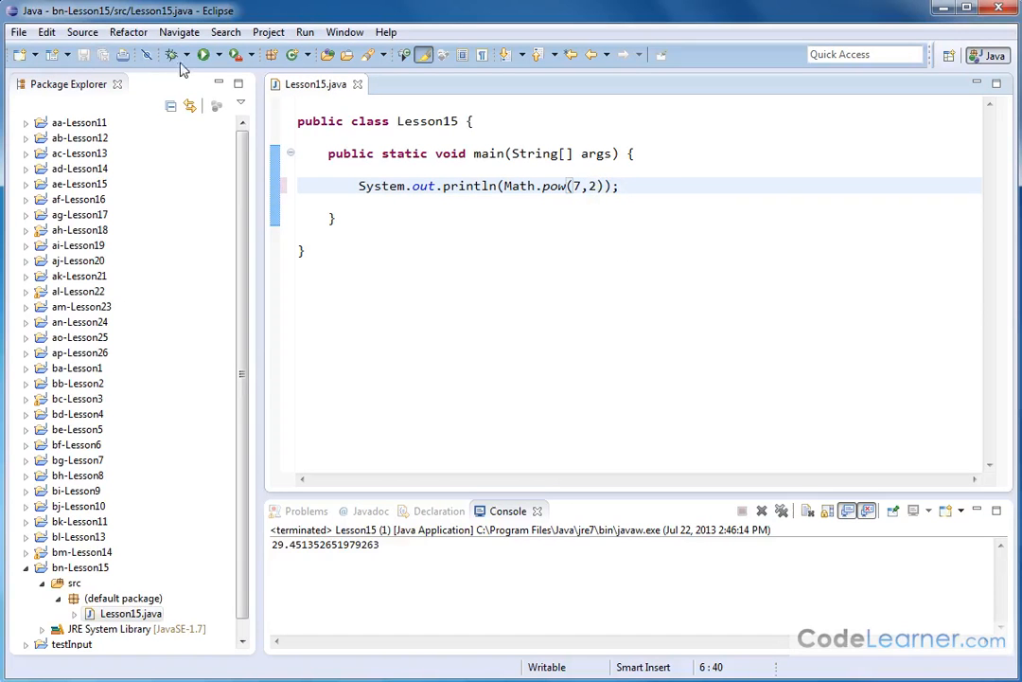
pyautogui.click(204, 53)
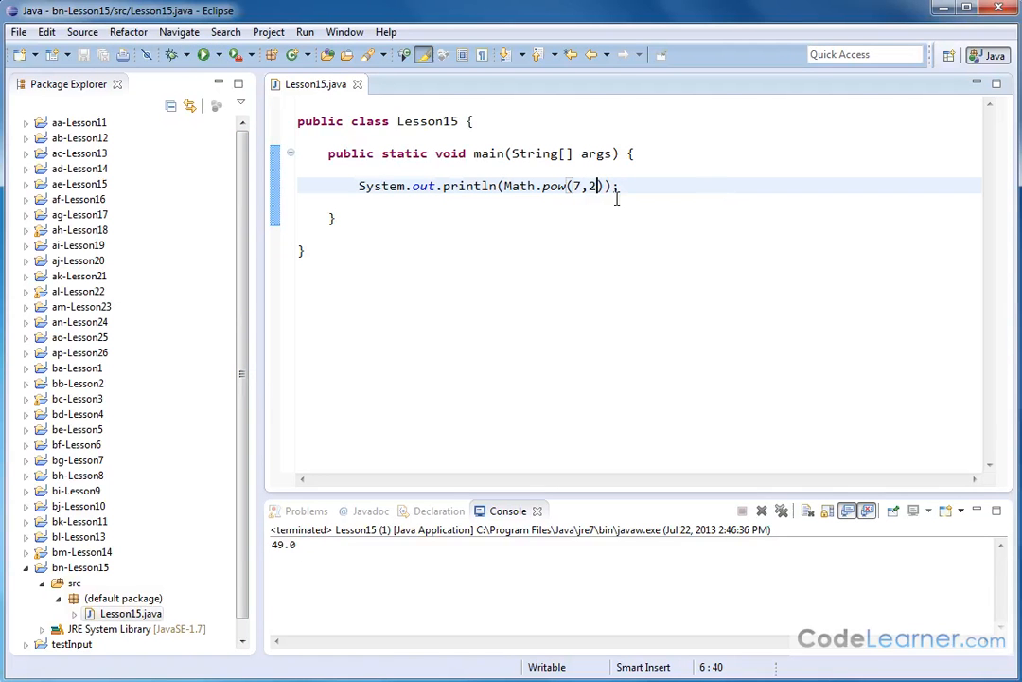
pyautogui.write('.5')
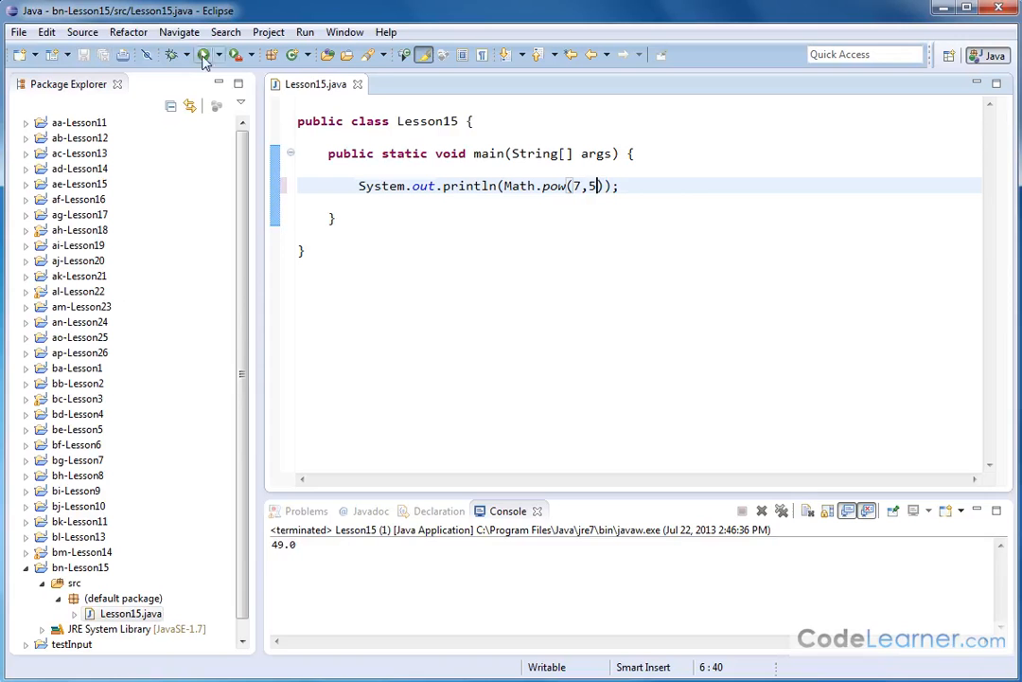
pyautogui.click(203, 53)
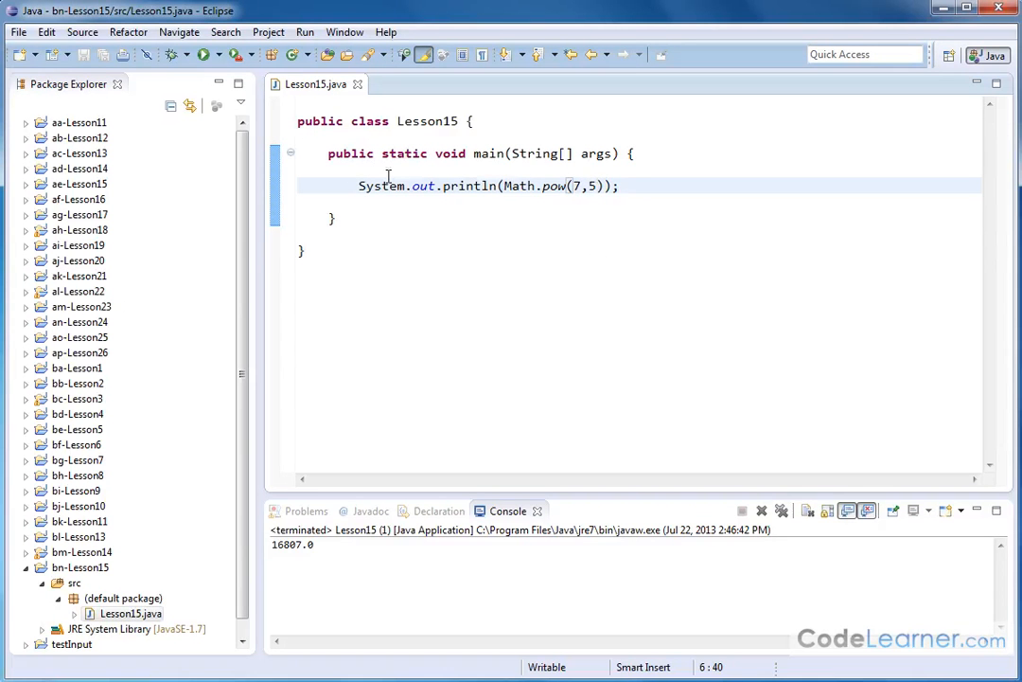
pyautogui.moveTo(576, 186)
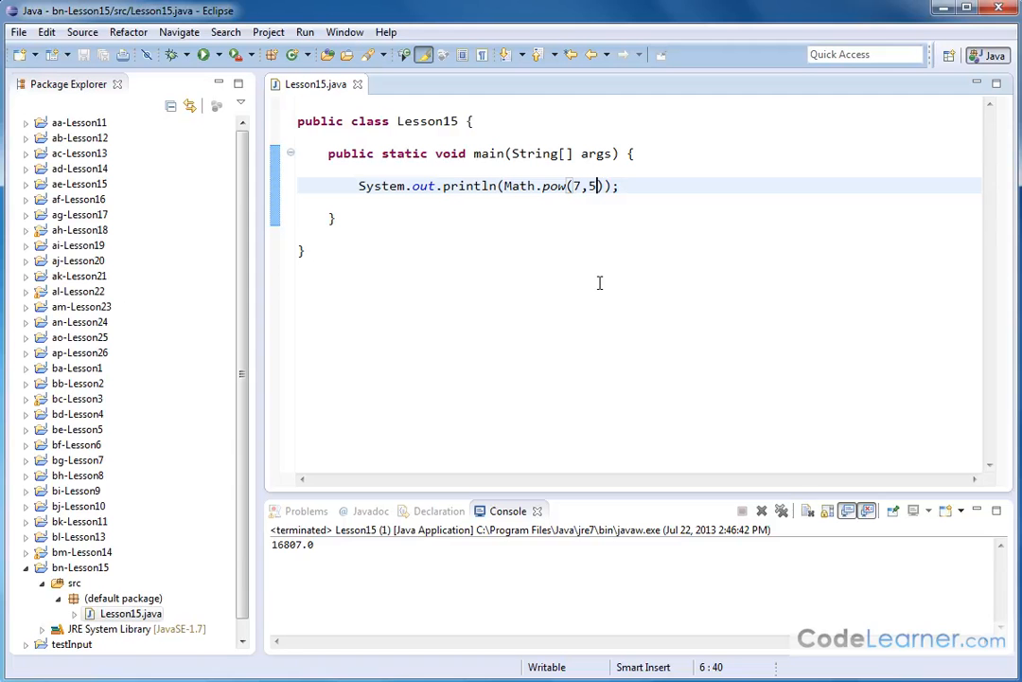
pyautogui.moveTo(519, 210)
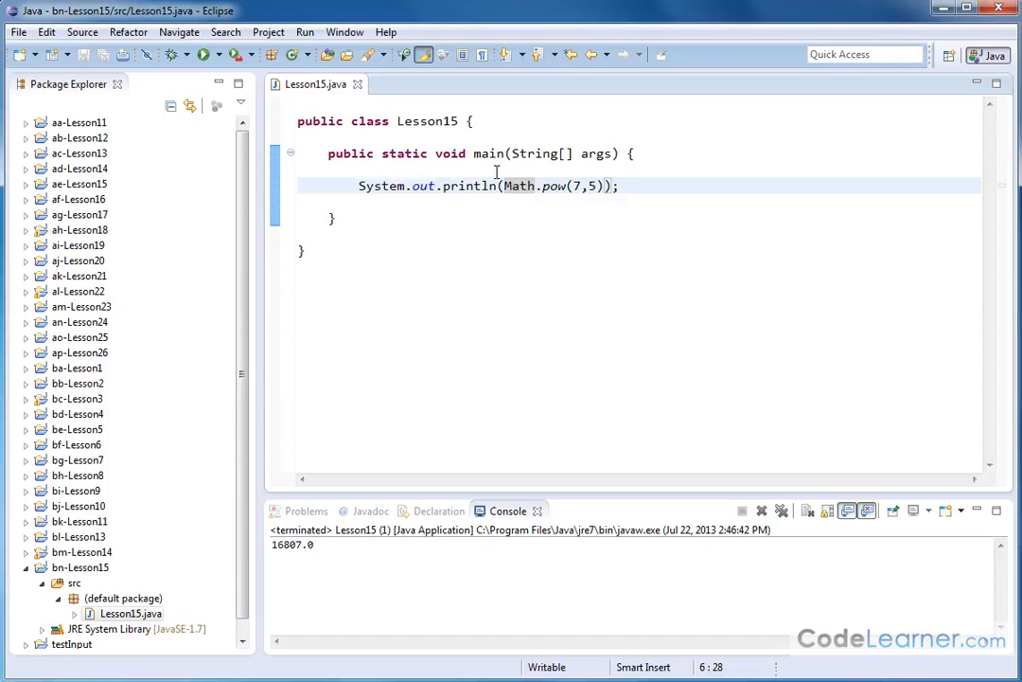
pyautogui.moveTo(570, 349)
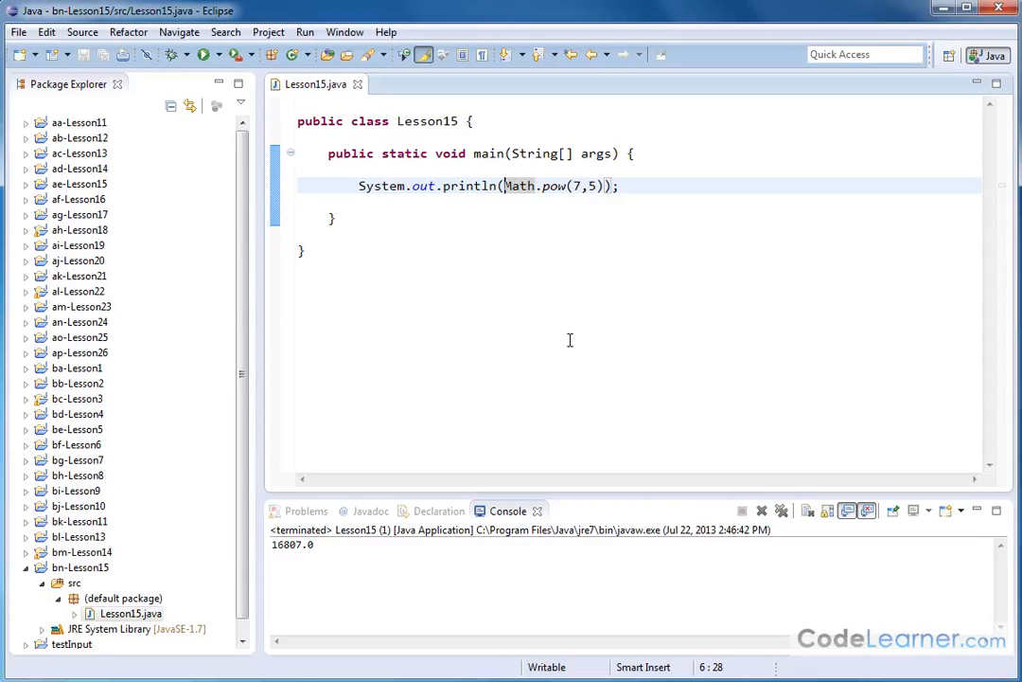
pyautogui.moveTo(462, 224)
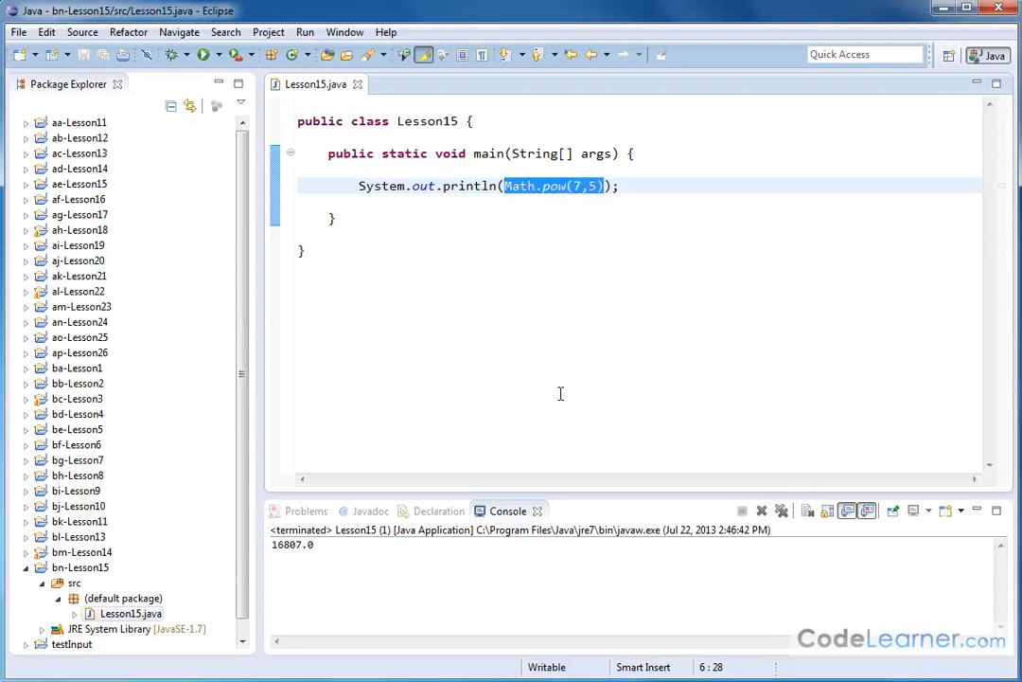
pyautogui.press('Delete')
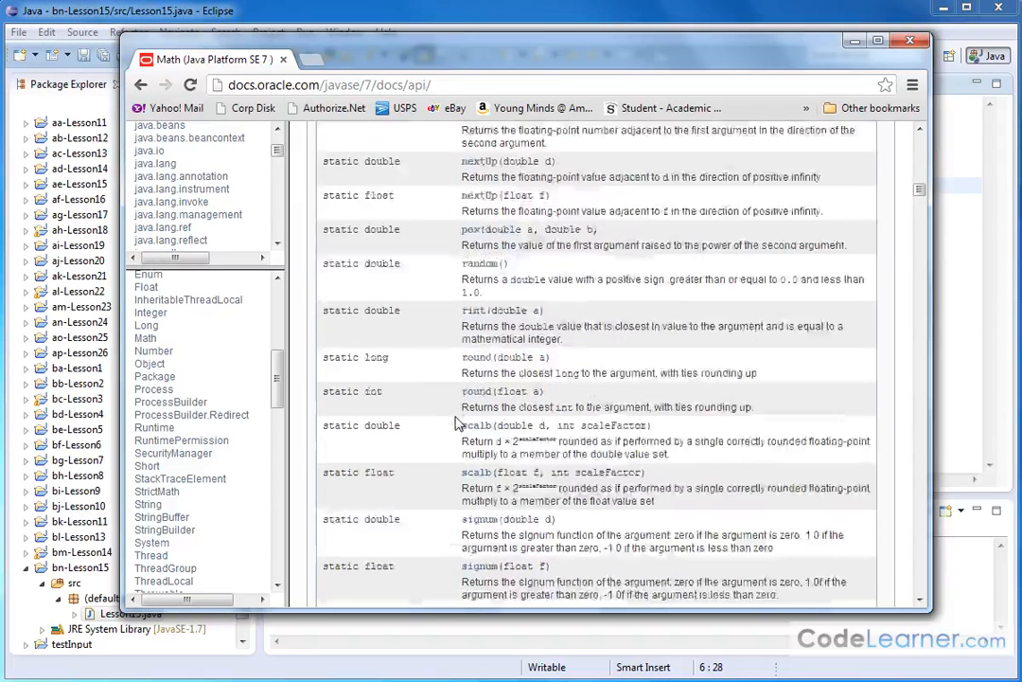
# Scroll Chrome's Math Javadoc to the sqrt(double a) entry and highlight its description
pyautogui.scroll(-3)
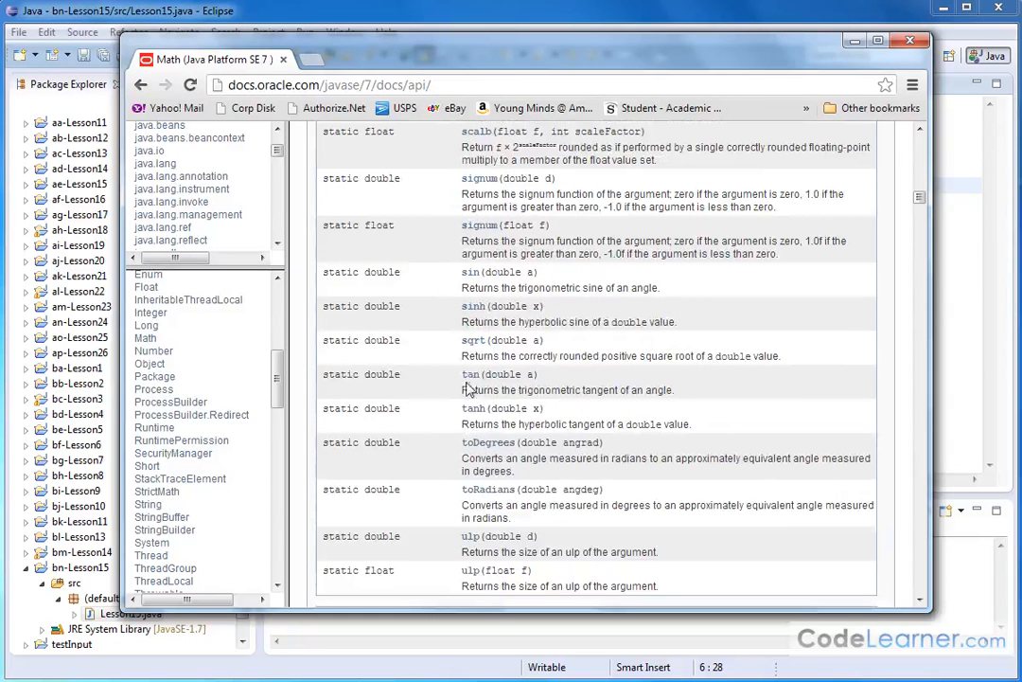
pyautogui.moveTo(473, 340)
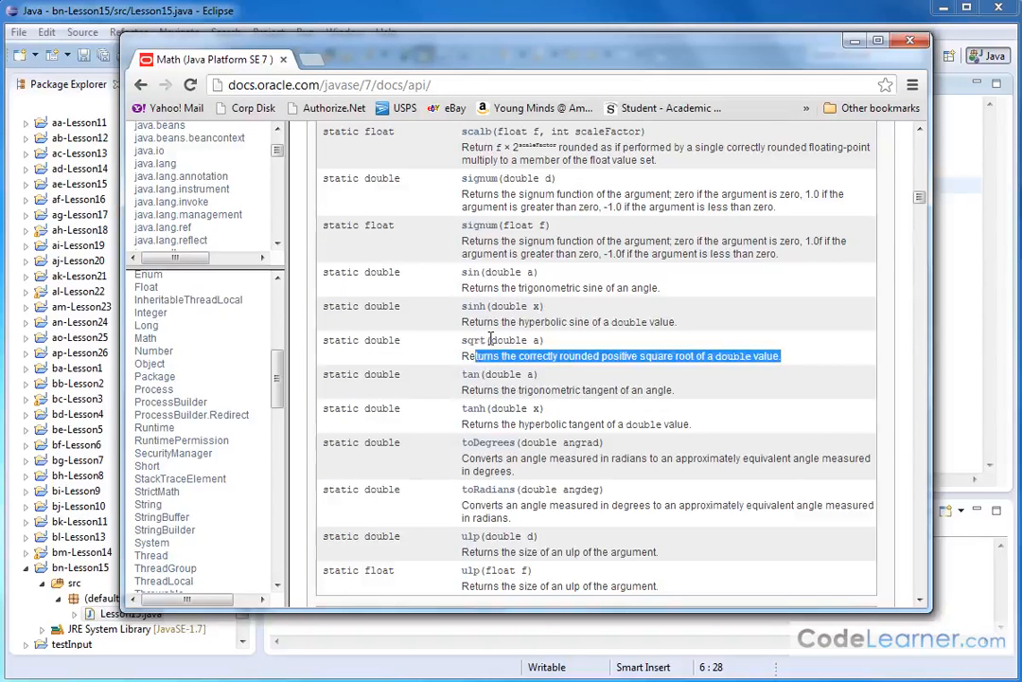
pyautogui.doubleClick(515, 341)
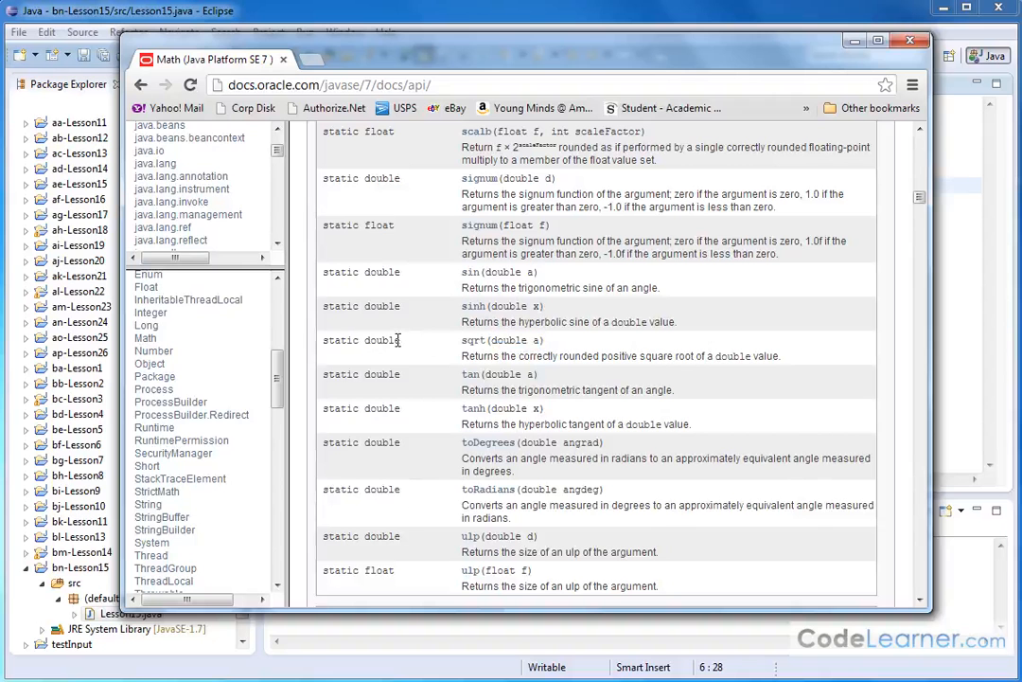
pyautogui.doubleClick(383, 340)
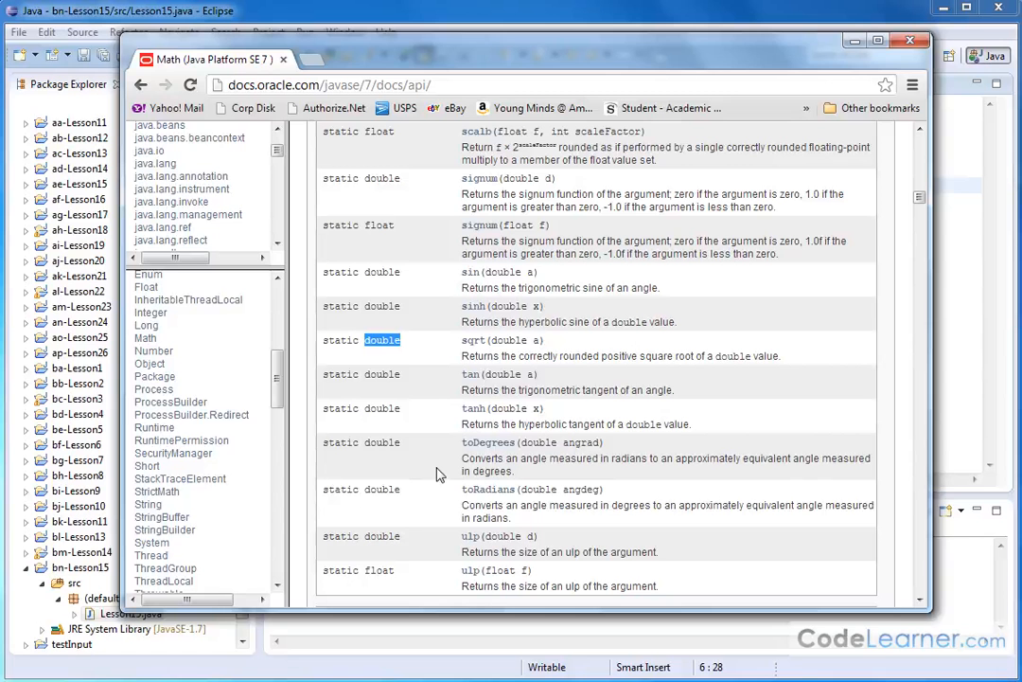
pyautogui.moveTo(413, 337)
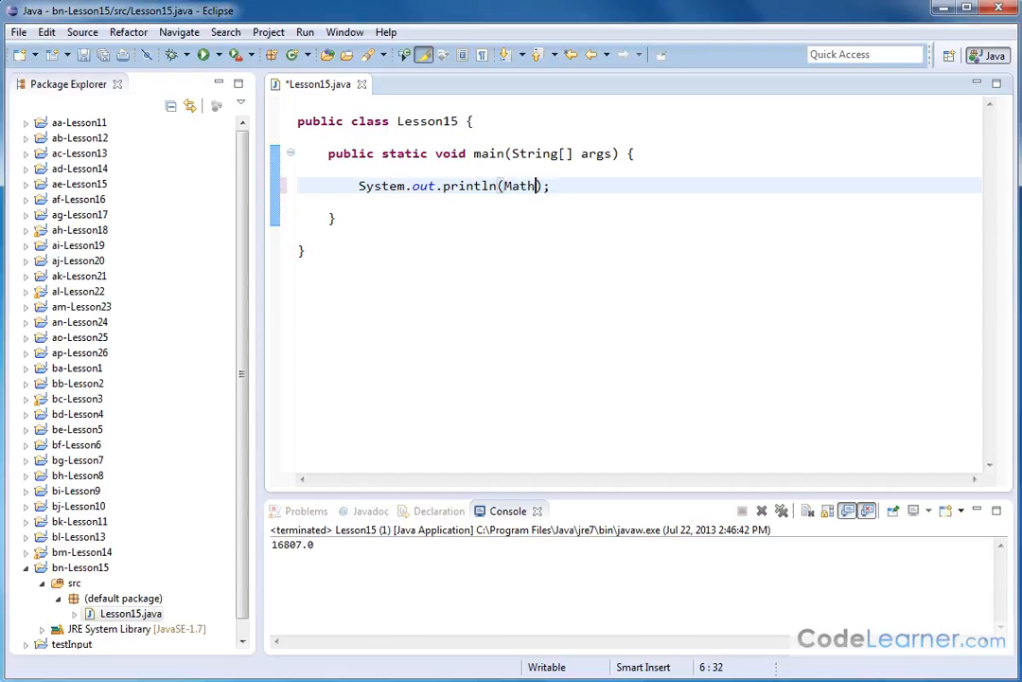
# Change the println to Math.sqrt(4), run it to print 2.0, and save
pyautogui.write('.sq')
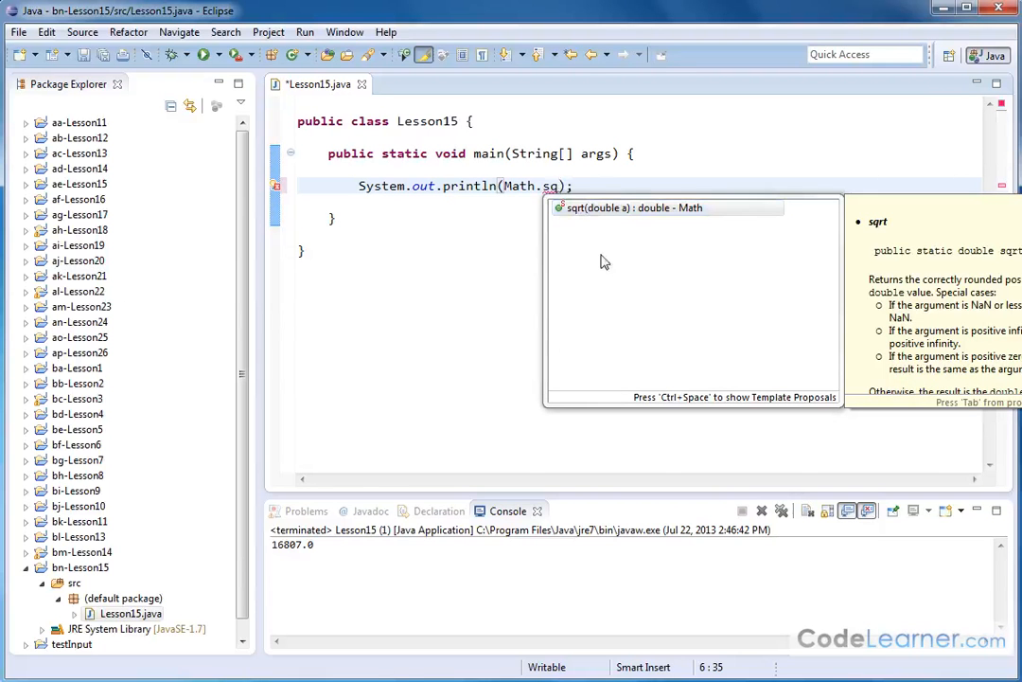
pyautogui.press('Return')
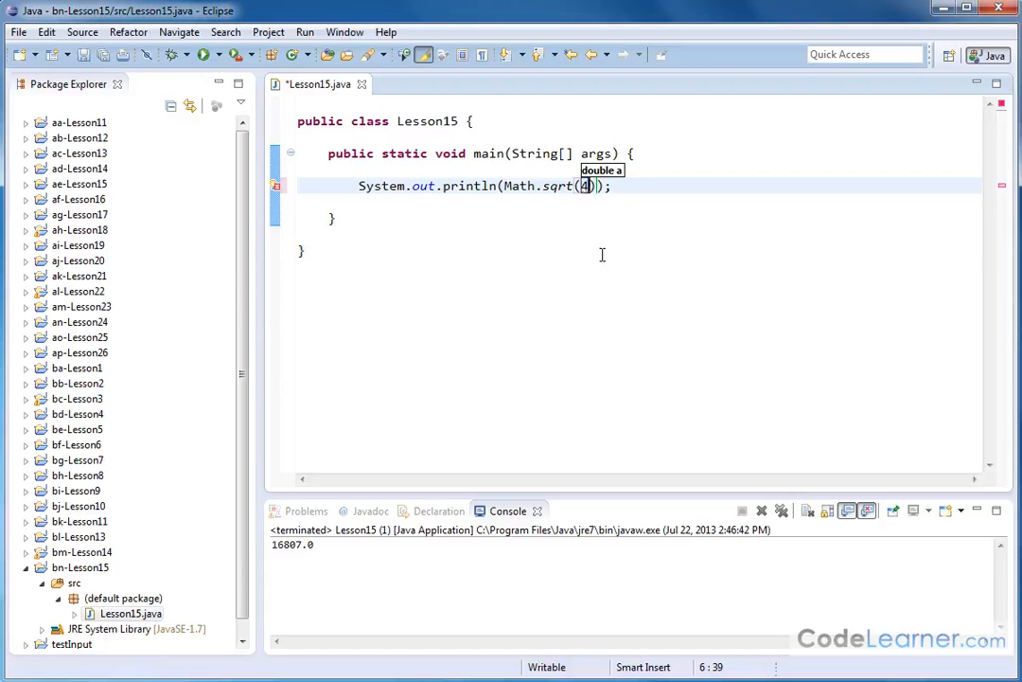
pyautogui.write('.0')
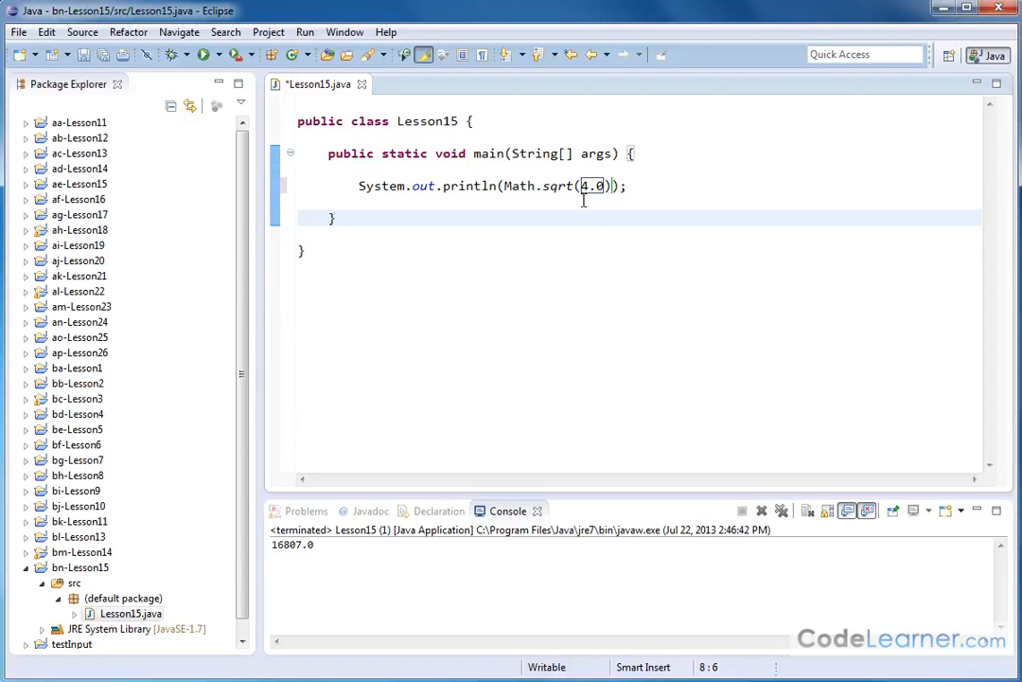
pyautogui.click(199, 53)
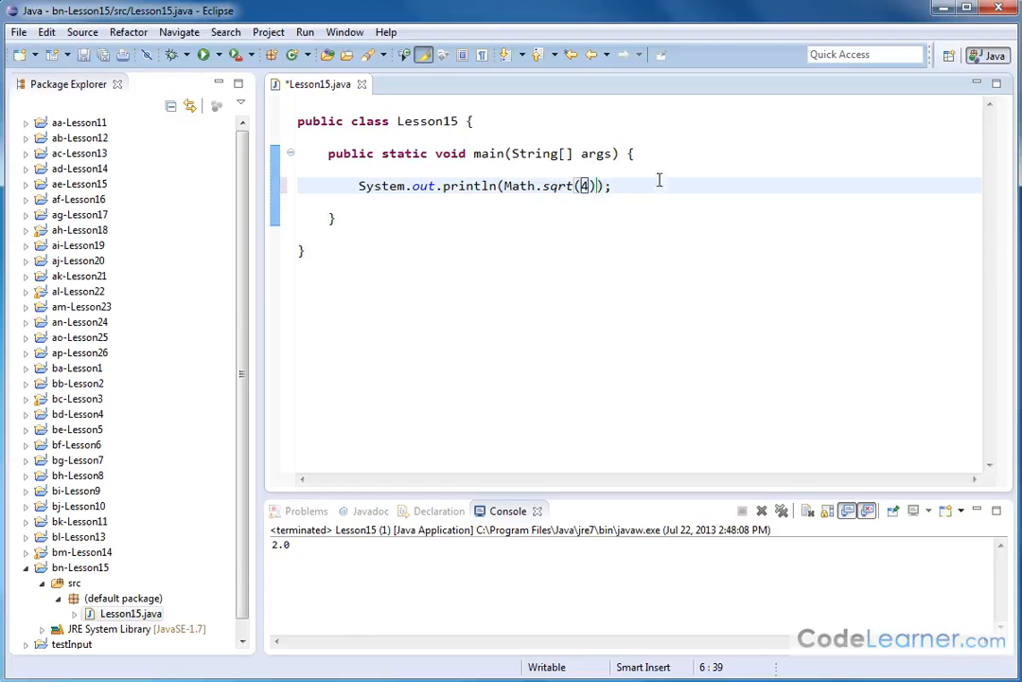
pyautogui.press('ctrl+s')
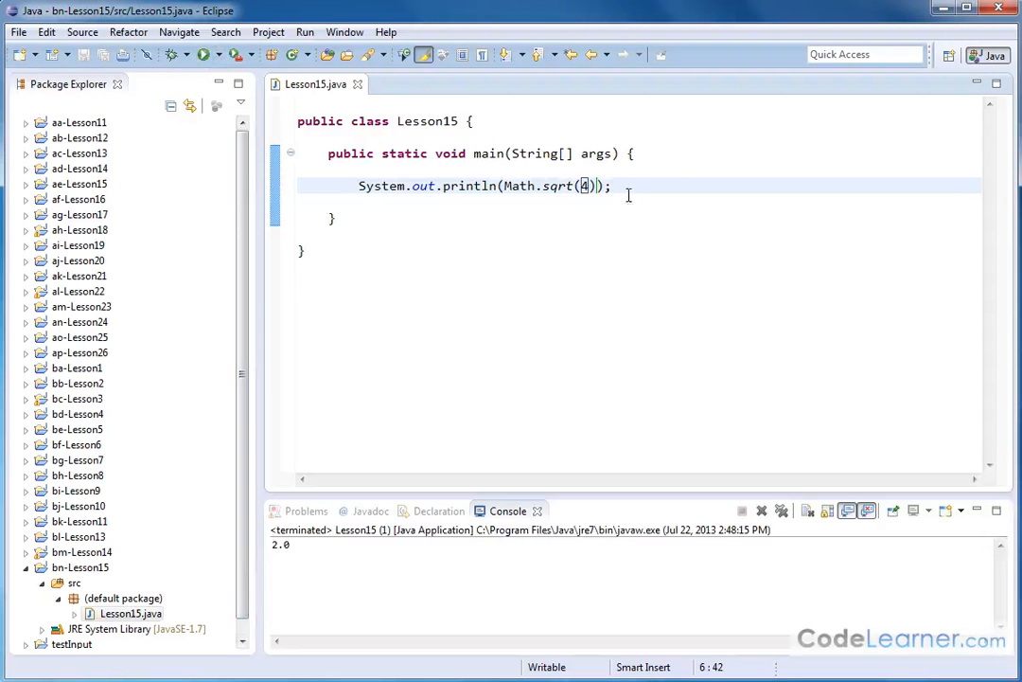
pyautogui.moveTo(581, 198)
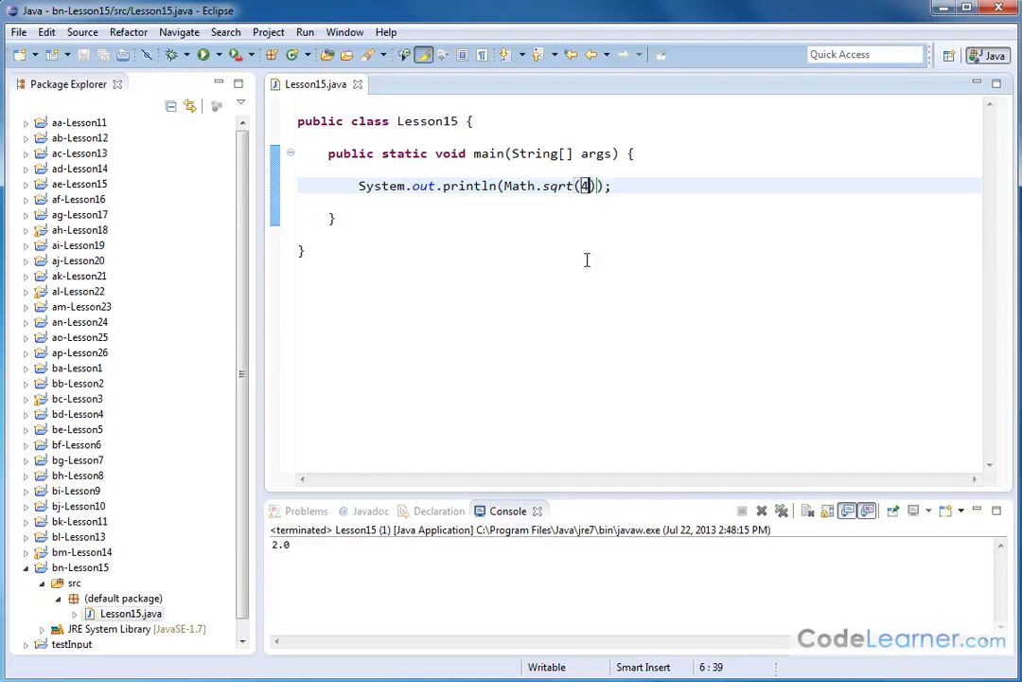
pyautogui.moveTo(594, 229)
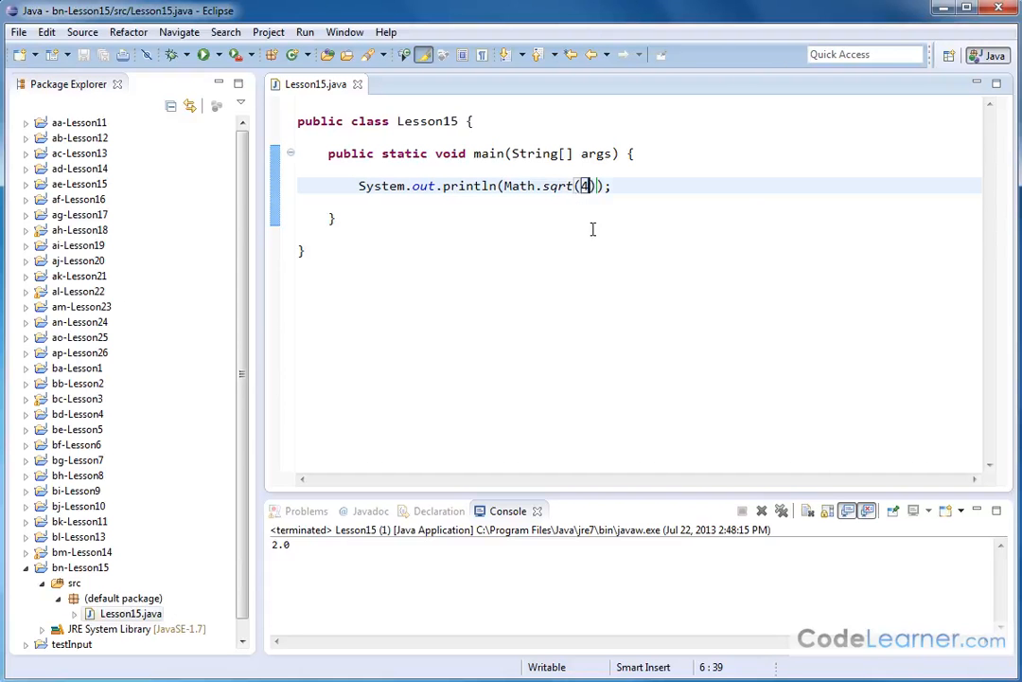
pyautogui.moveTo(564, 207)
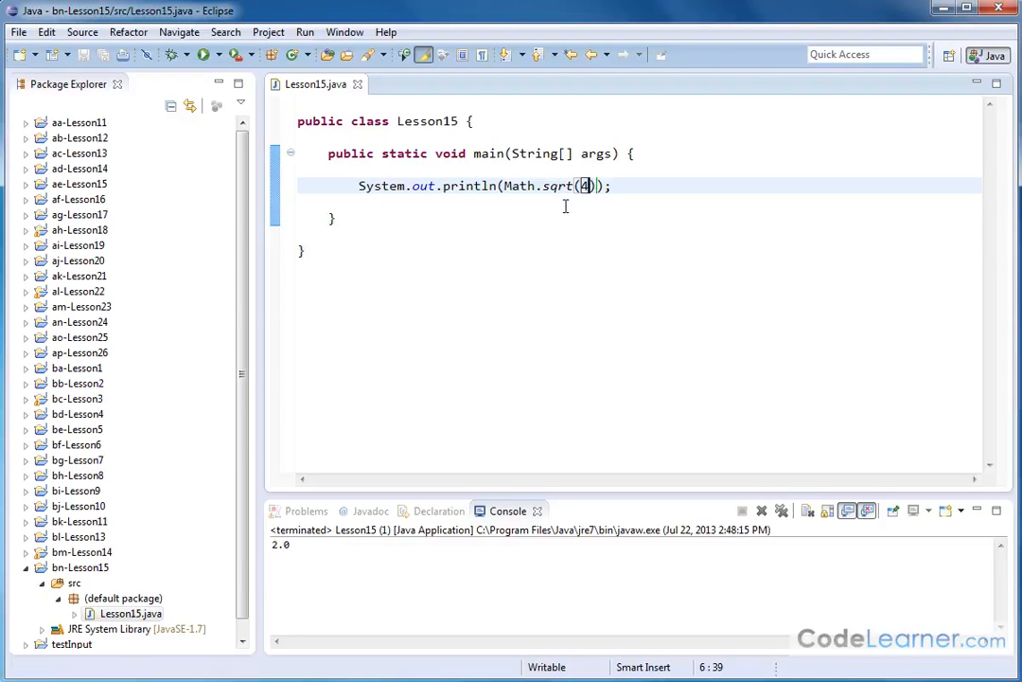
pyautogui.moveTo(587, 185)
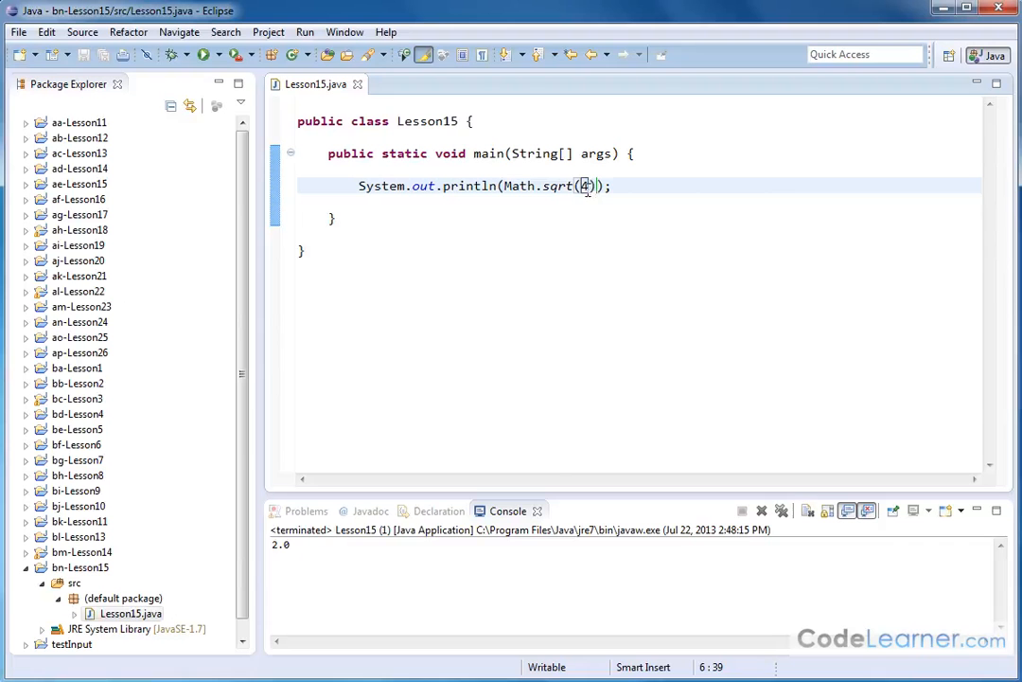
# Change the call to Math.sqrt(935) and run it, printing 30.577769702841312, then return from the Javadoc to Eclipse
pyautogui.write('93')
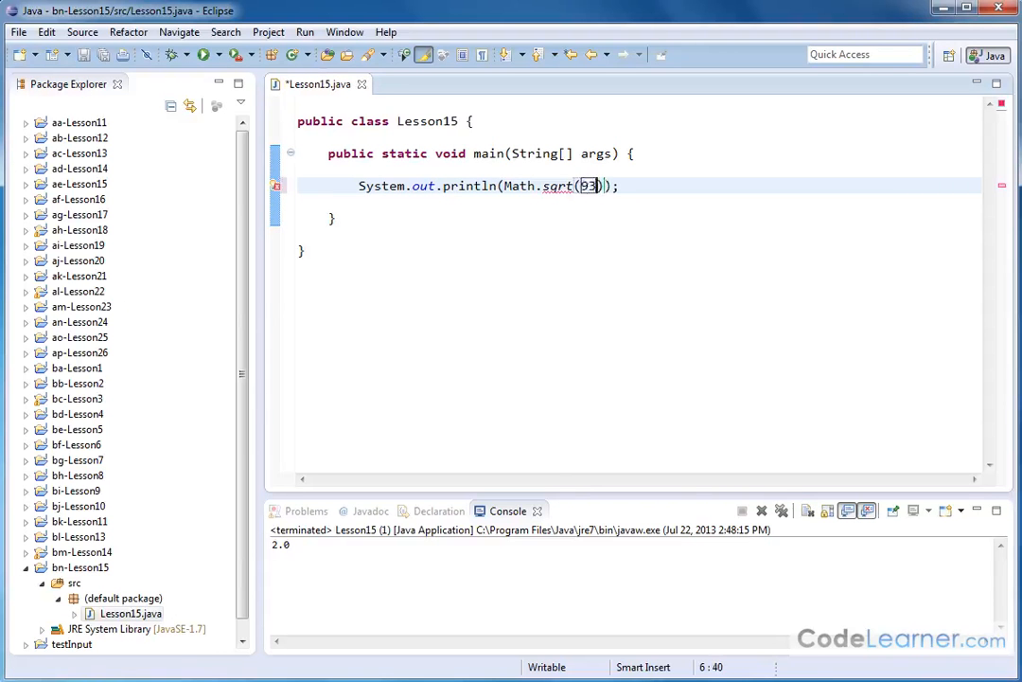
pyautogui.write('5')
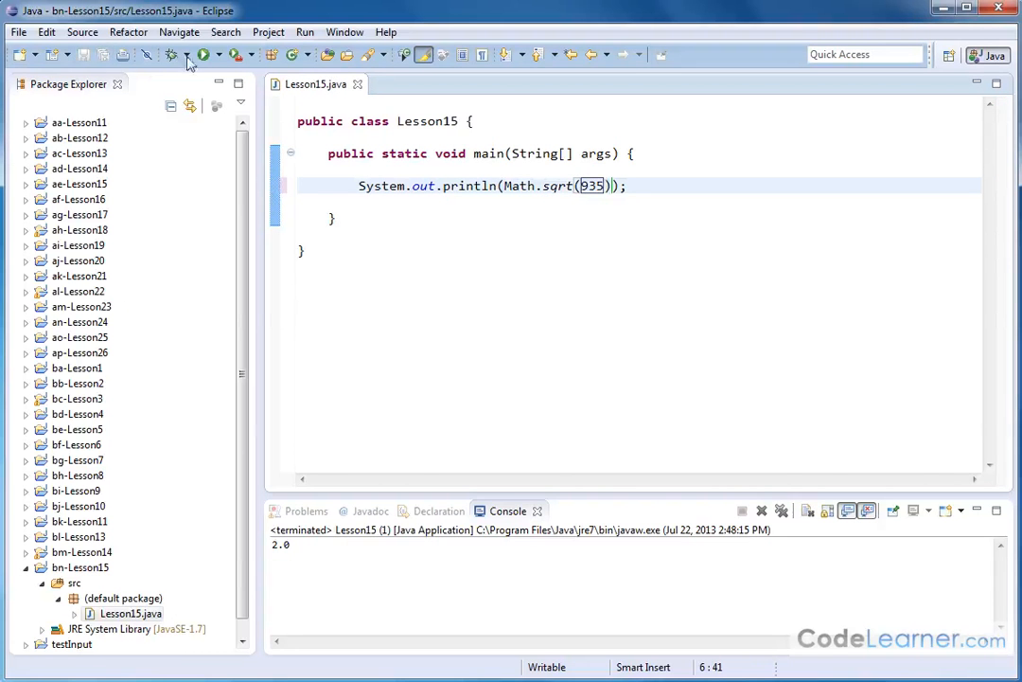
pyautogui.click(204, 53)
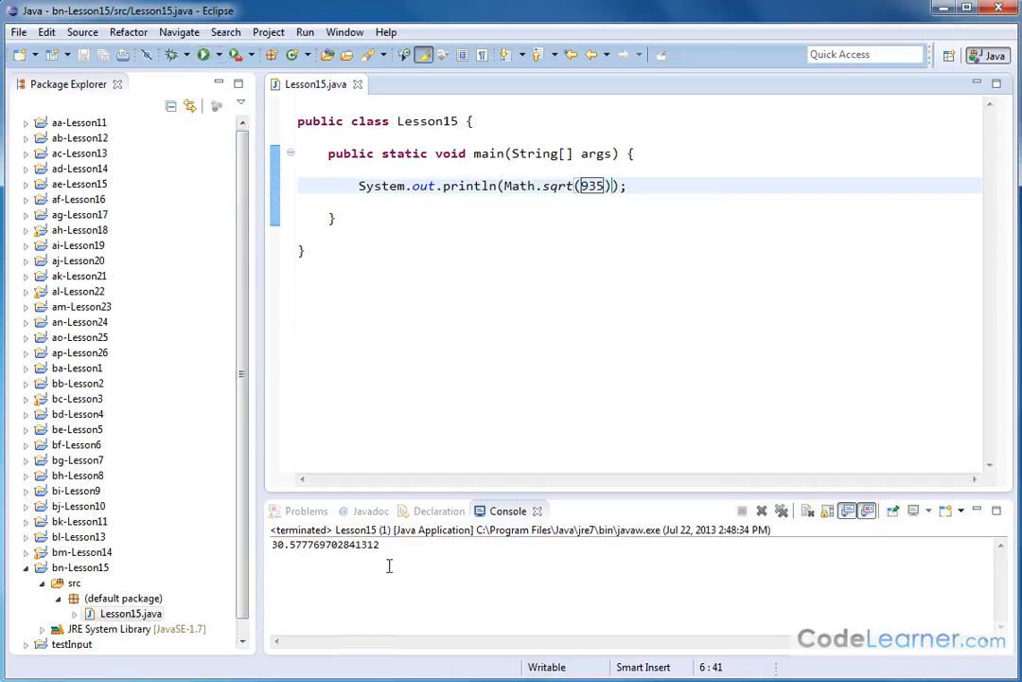
pyautogui.moveTo(659, 195)
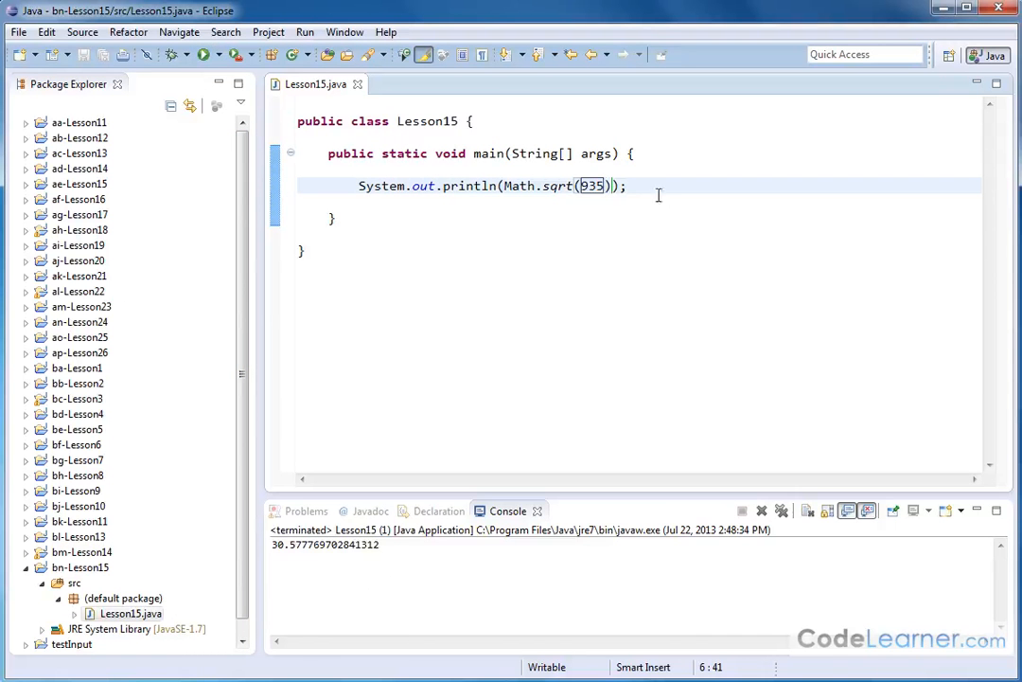
pyautogui.doubleClick(590, 185)
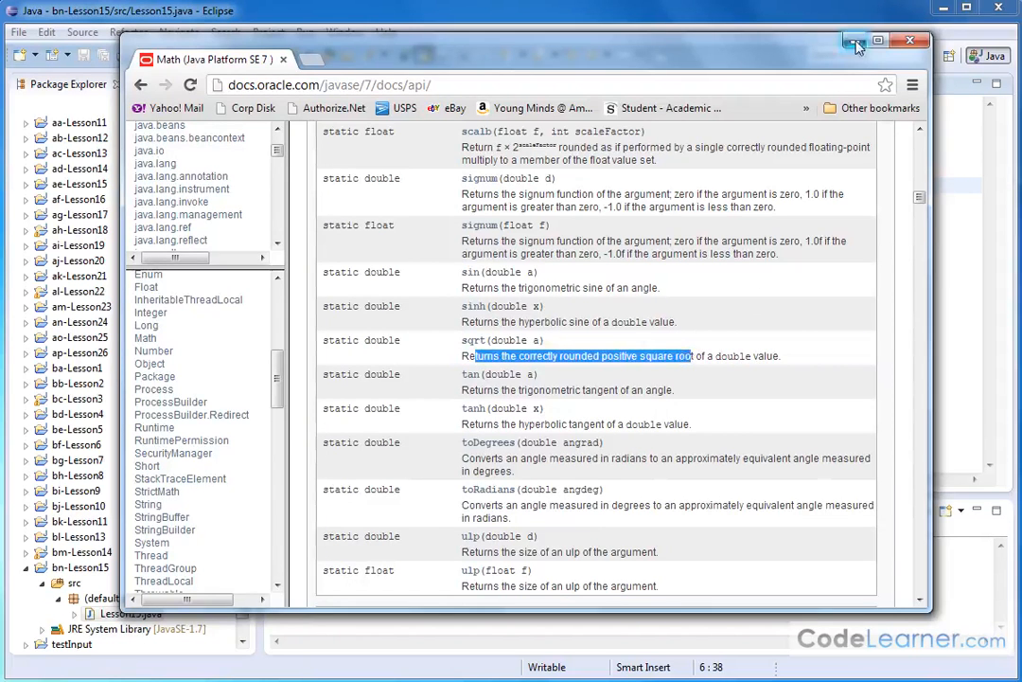
pyautogui.click(909, 40)
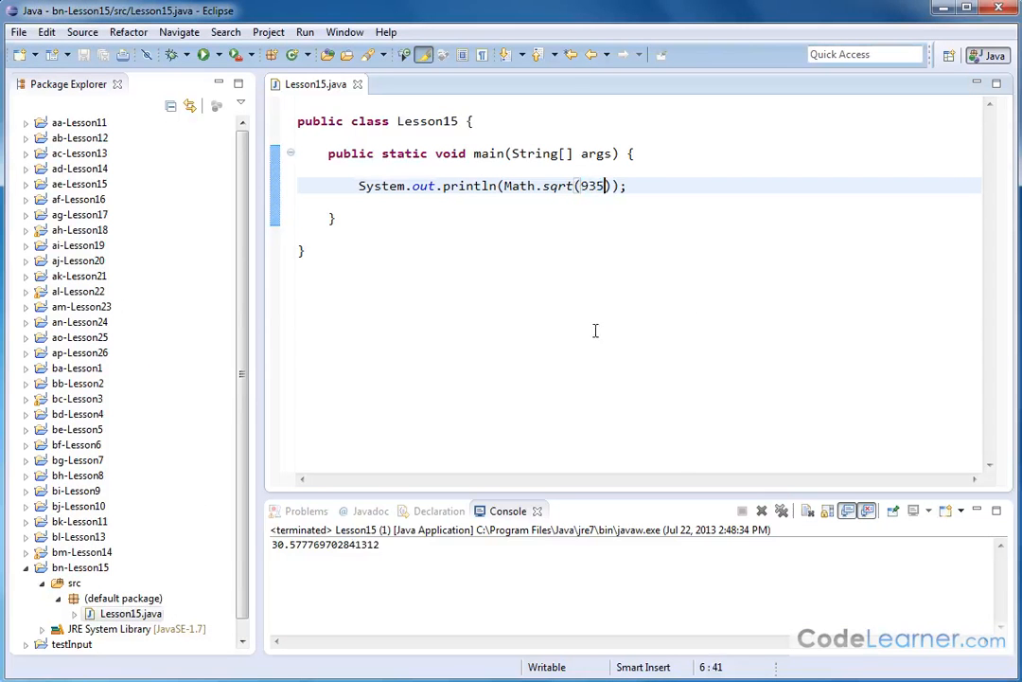
# Restore Math.sqrt(4), rerun to print 2.0, then clear the argument leaving an empty Math.sqrt() call
pyautogui.write('4')
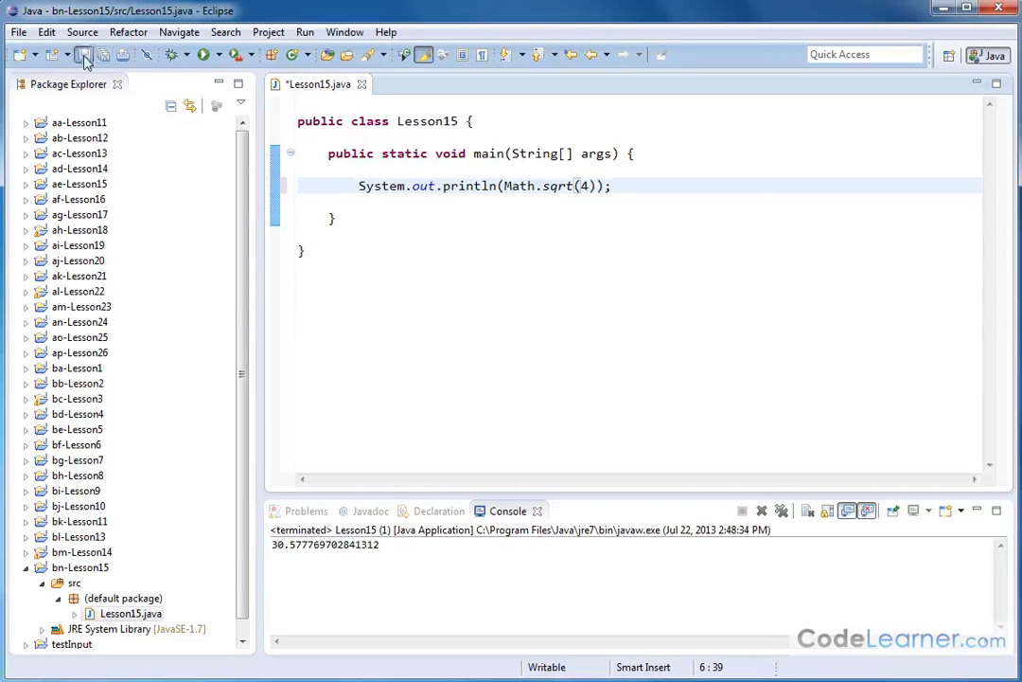
pyautogui.click(205, 53)
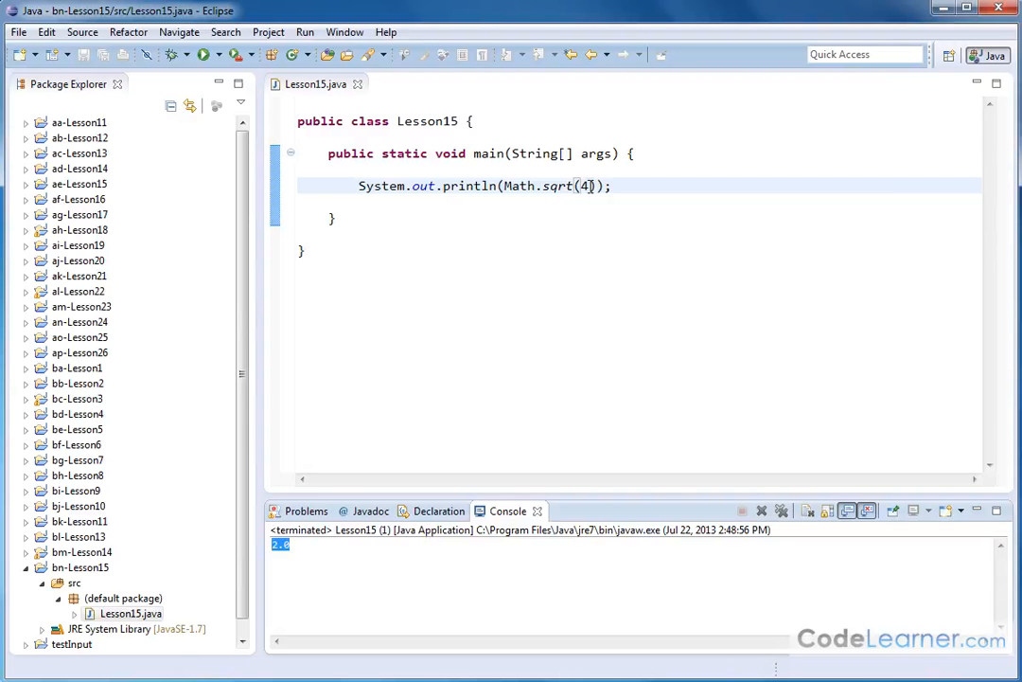
pyautogui.doubleClick(585, 186)
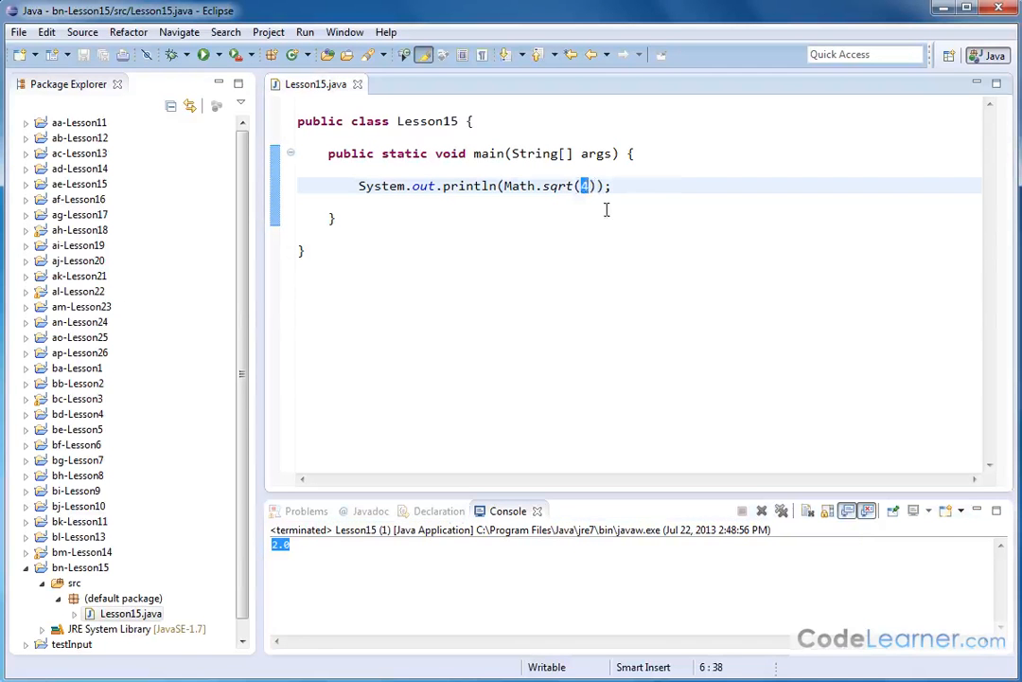
pyautogui.write('4')
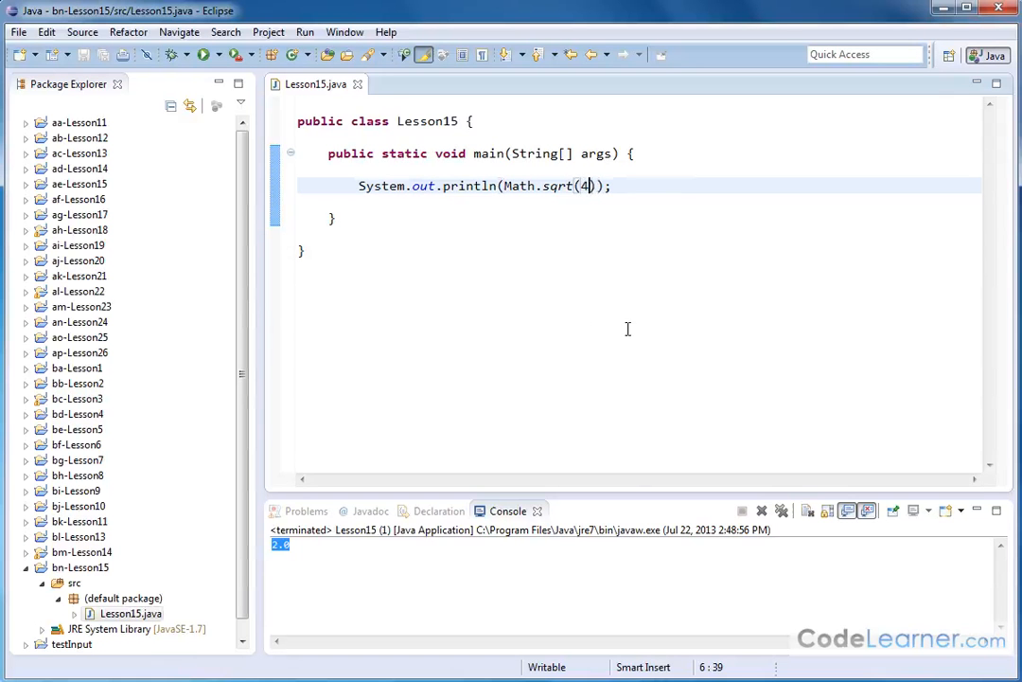
pyautogui.press('Backspace')
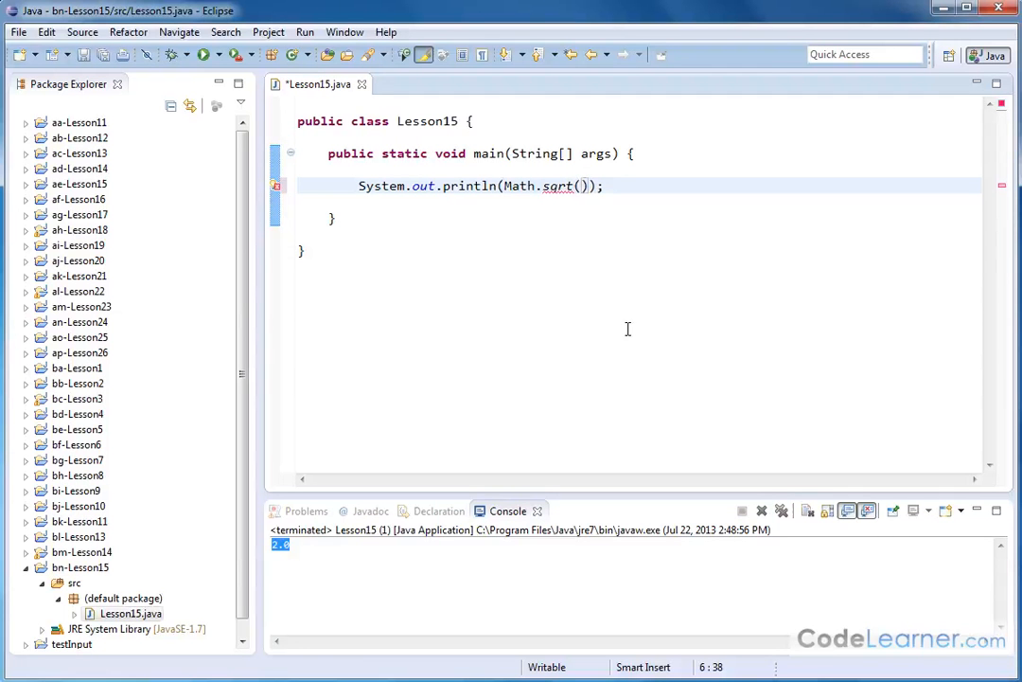
# Run Math.sqrt(-2) so the console prints NaN, then select the Math.sqrt(-2) call in the code
pyautogui.write('-2')
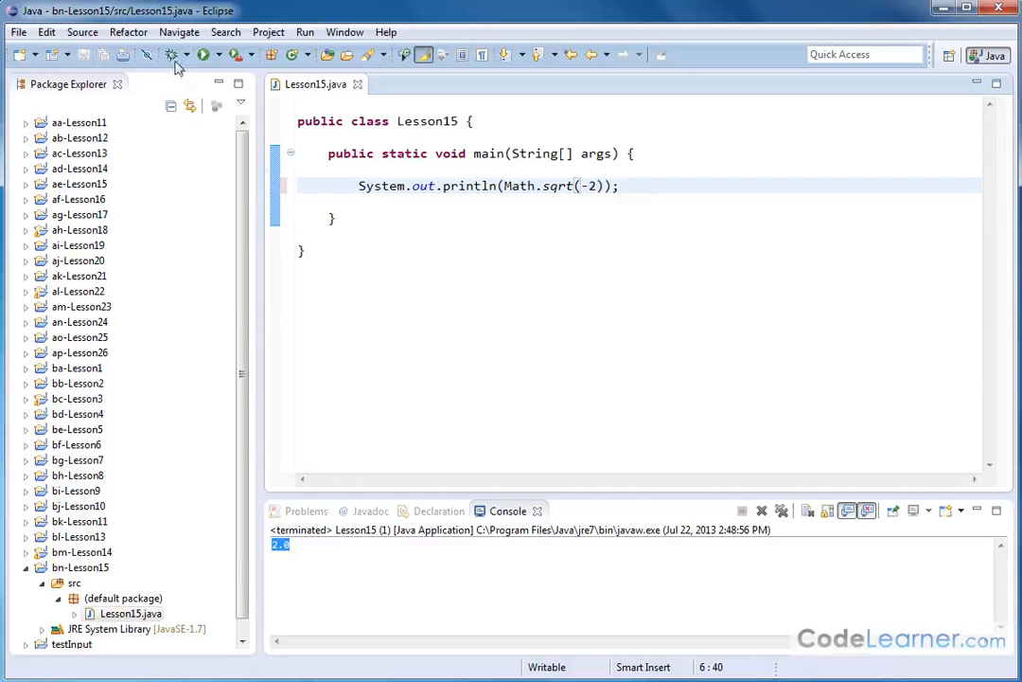
pyautogui.click(204, 53)
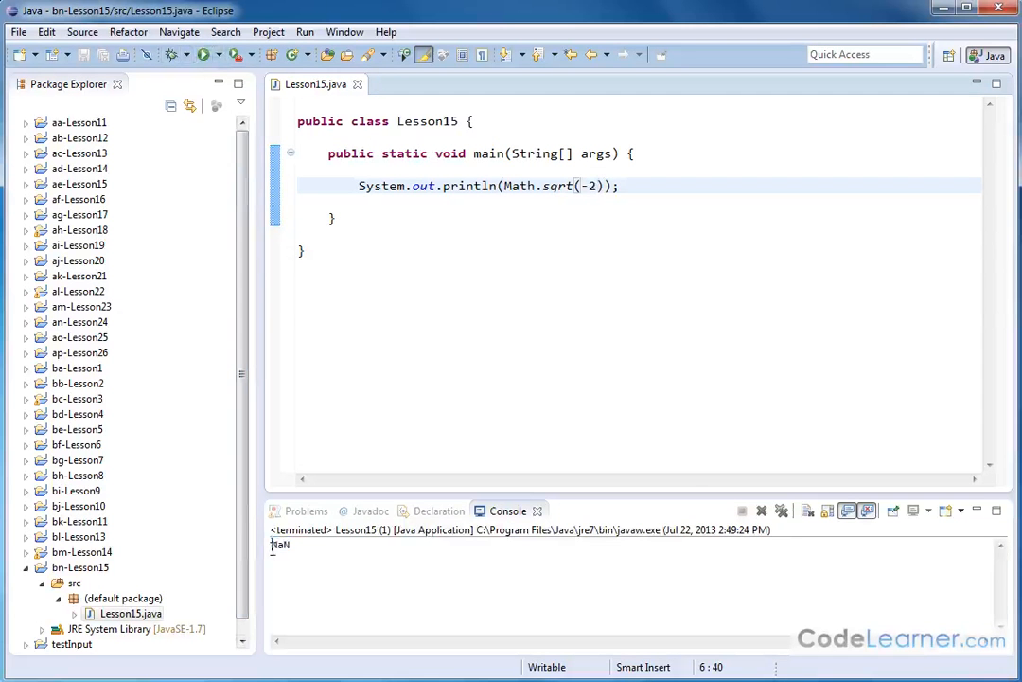
pyautogui.doubleClick(280, 545)
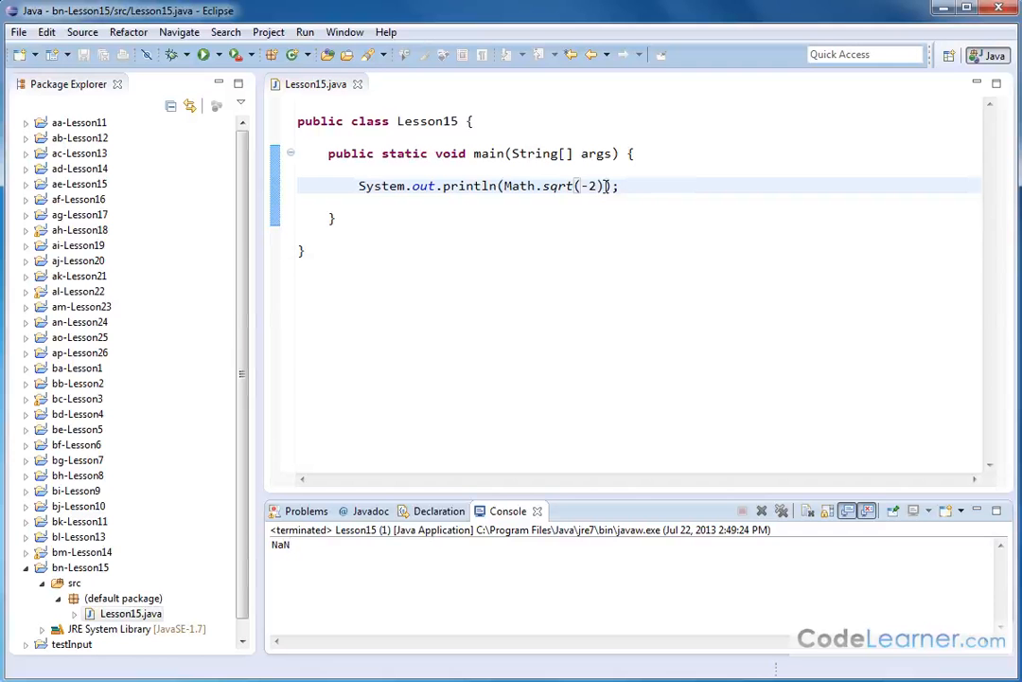
pyautogui.doubleClick(557, 186)
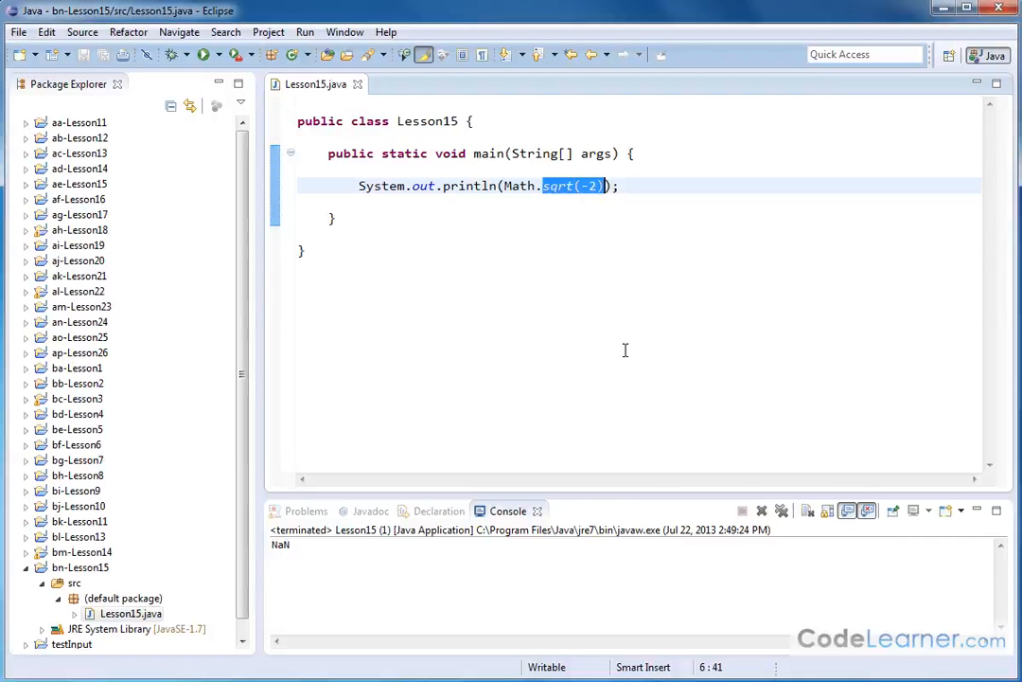
pyautogui.moveTo(579, 214)
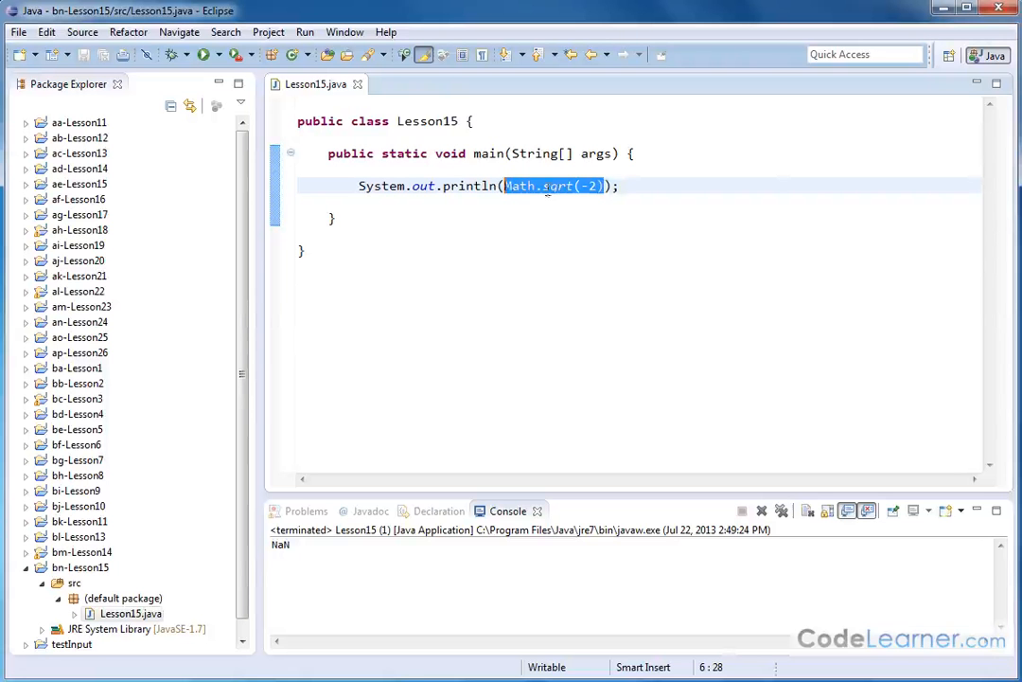
pyautogui.moveTo(593, 317)
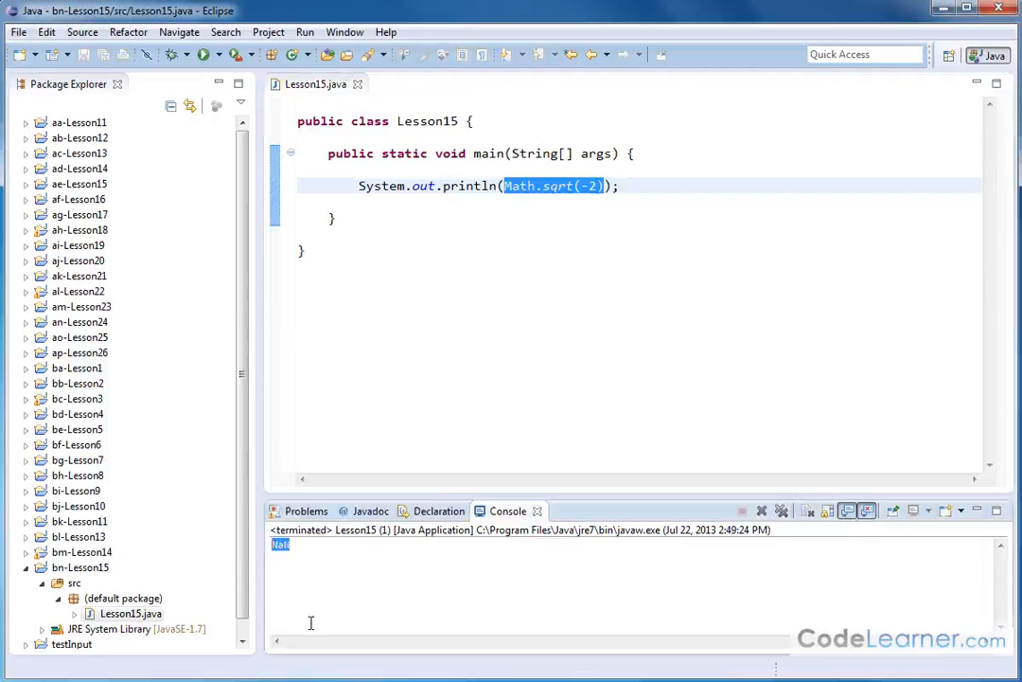
pyautogui.click(594, 185)
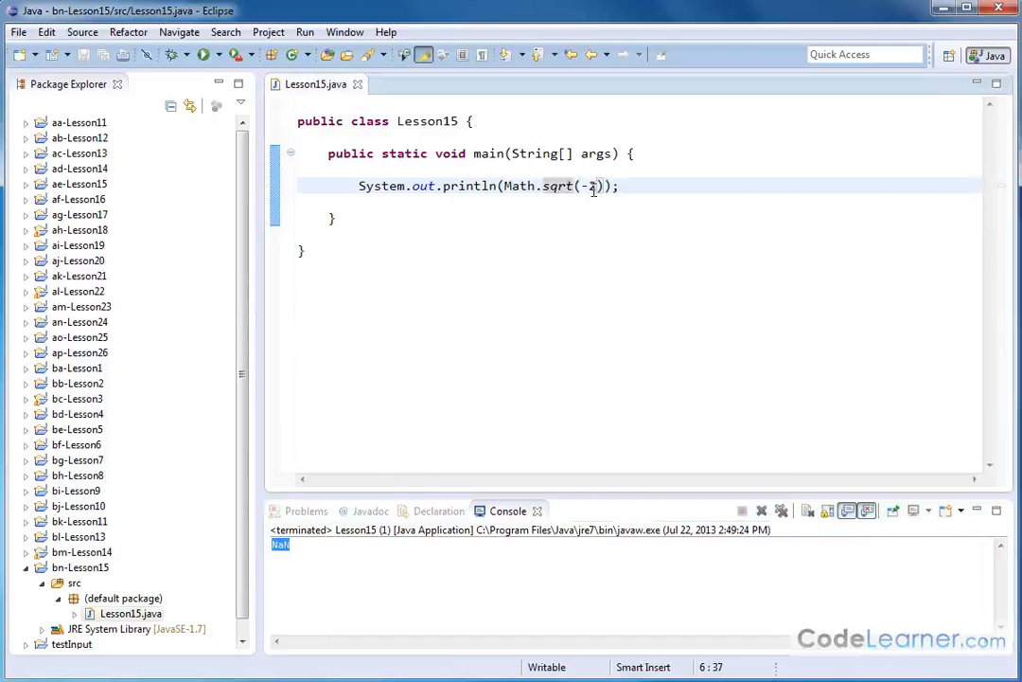